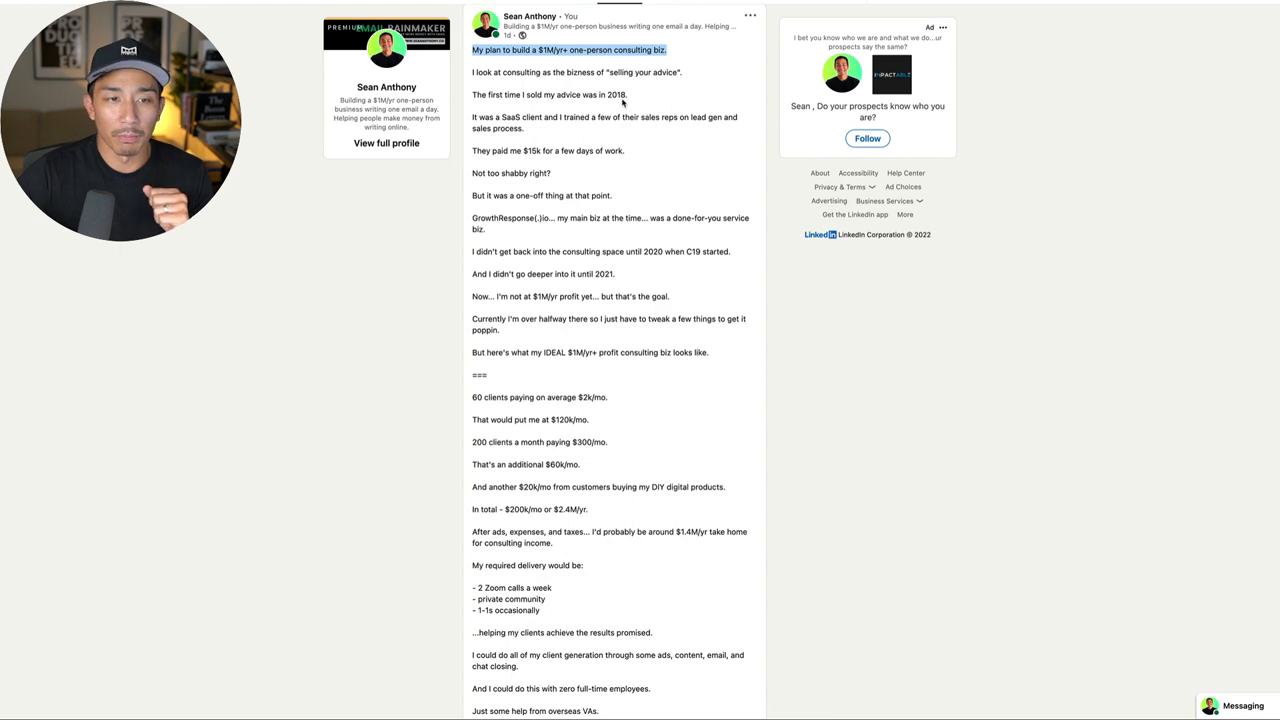
Step: Read down the consulting plan post and emphasize the year 2020
{"action": "scroll", "scroll_direction": "down", "scroll_amount": 3}
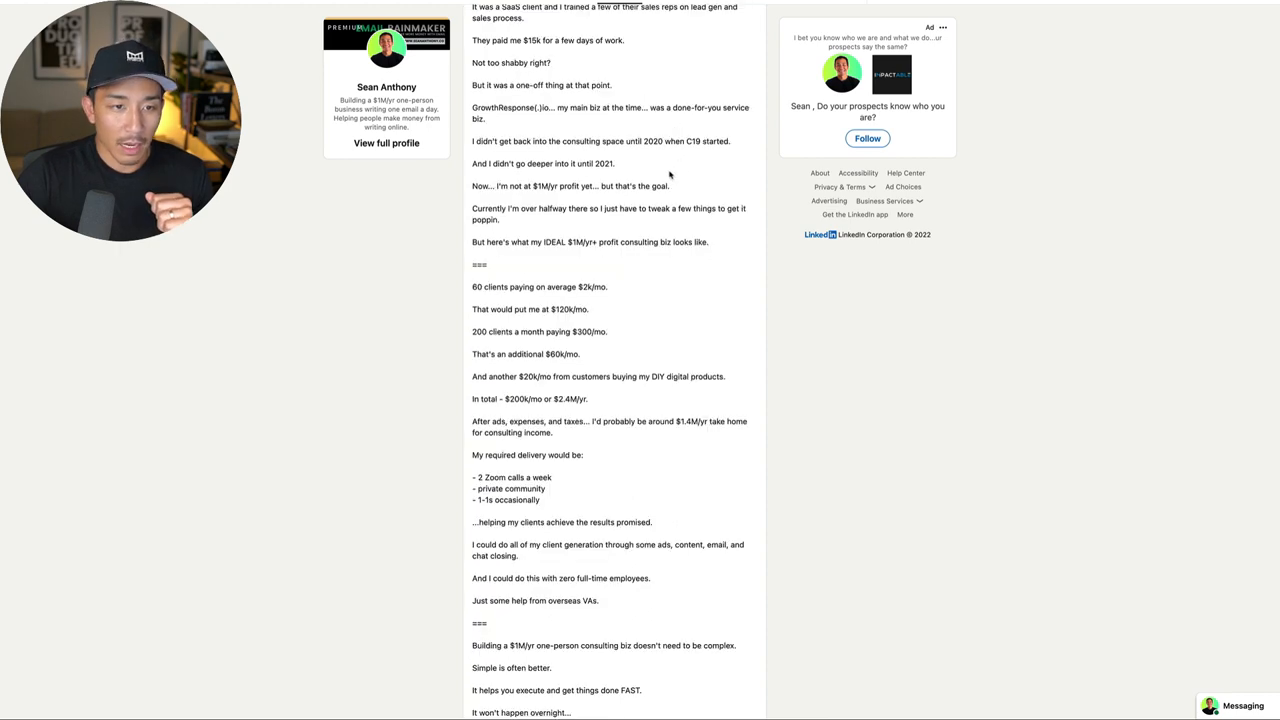
{"action": "scroll", "scroll_direction": "down", "scroll_amount": 3}
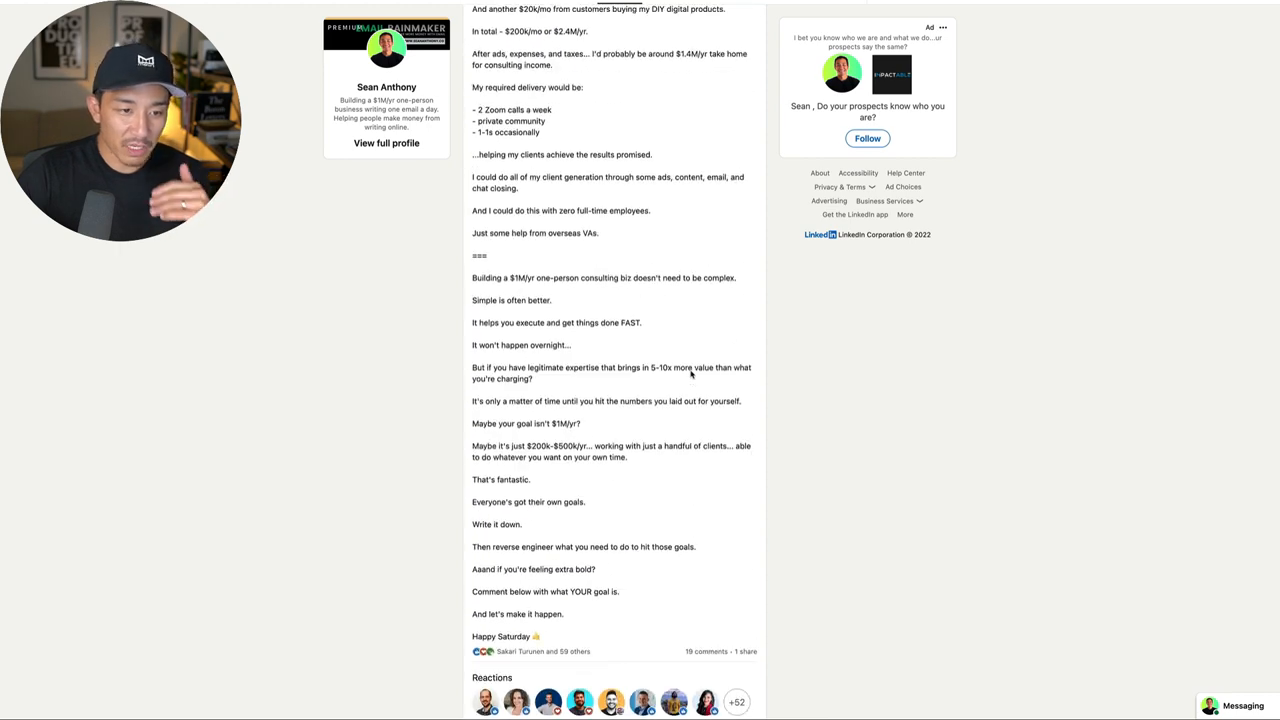
{"action": "scroll", "scroll_direction": "down", "scroll_amount": 3}
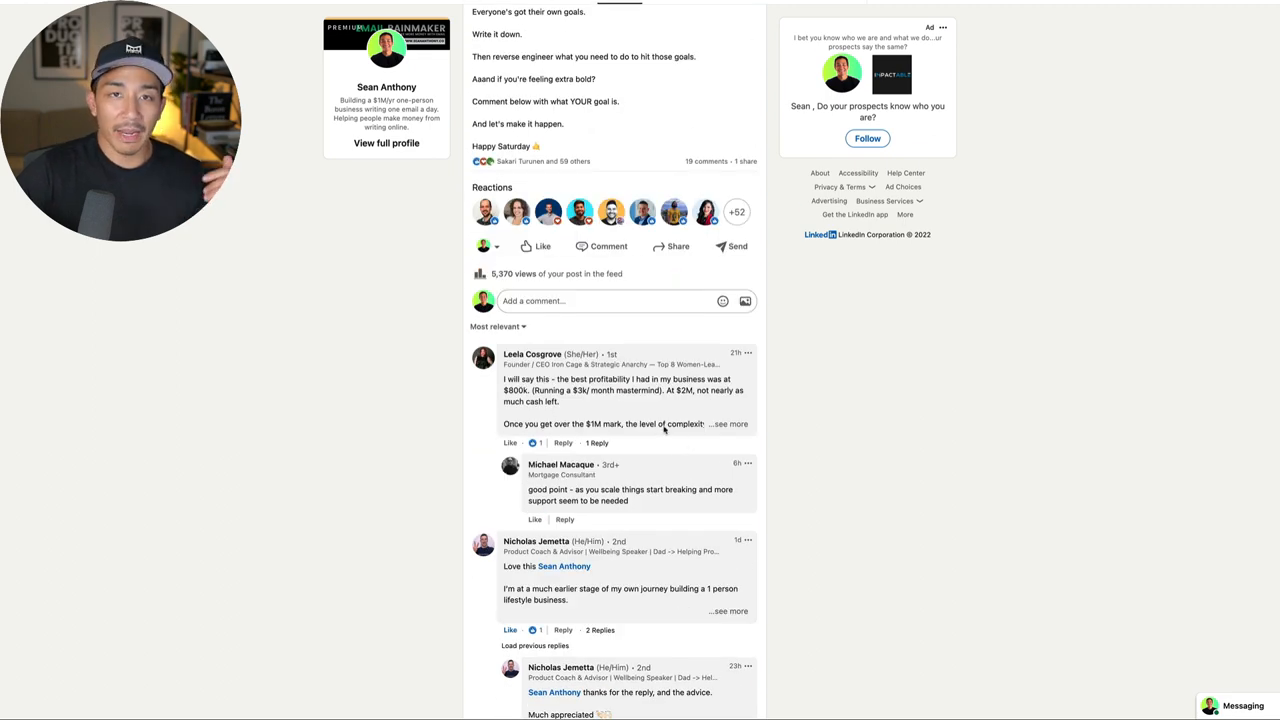
{"action": "scroll", "scroll_direction": "down", "scroll_amount": 3}
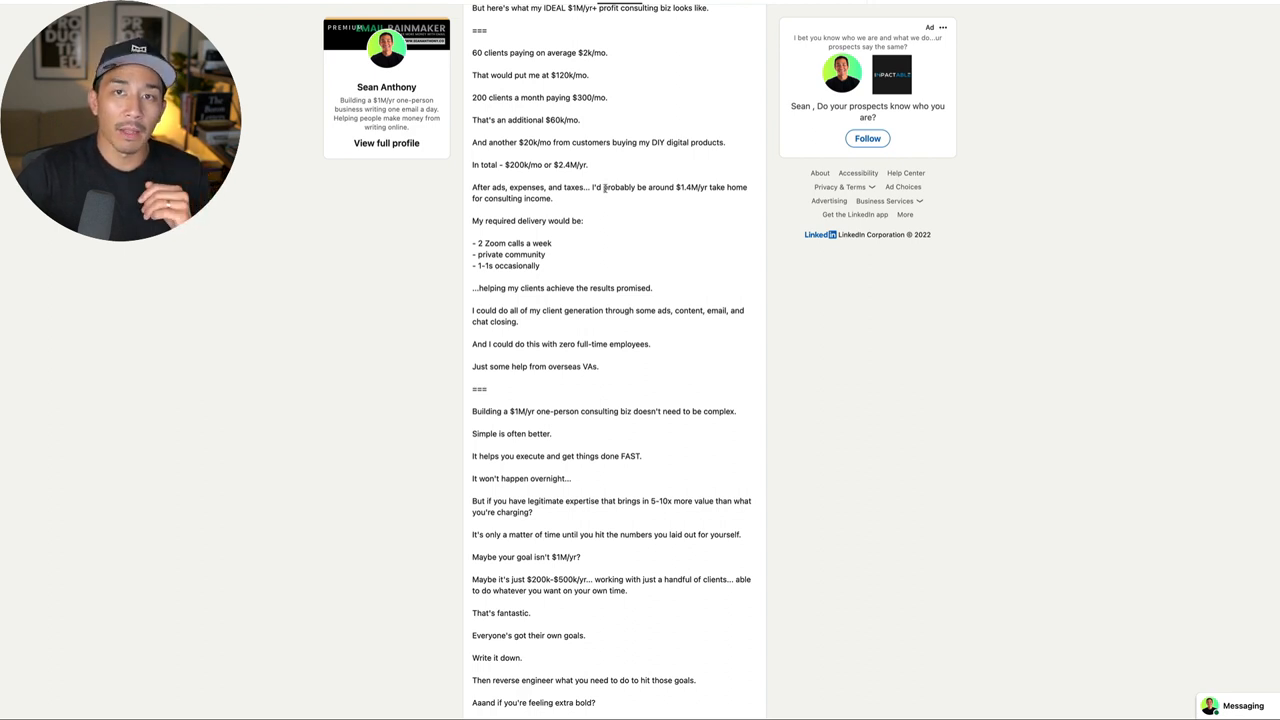
{"action": "scroll", "scroll_direction": "down", "scroll_amount": 3}
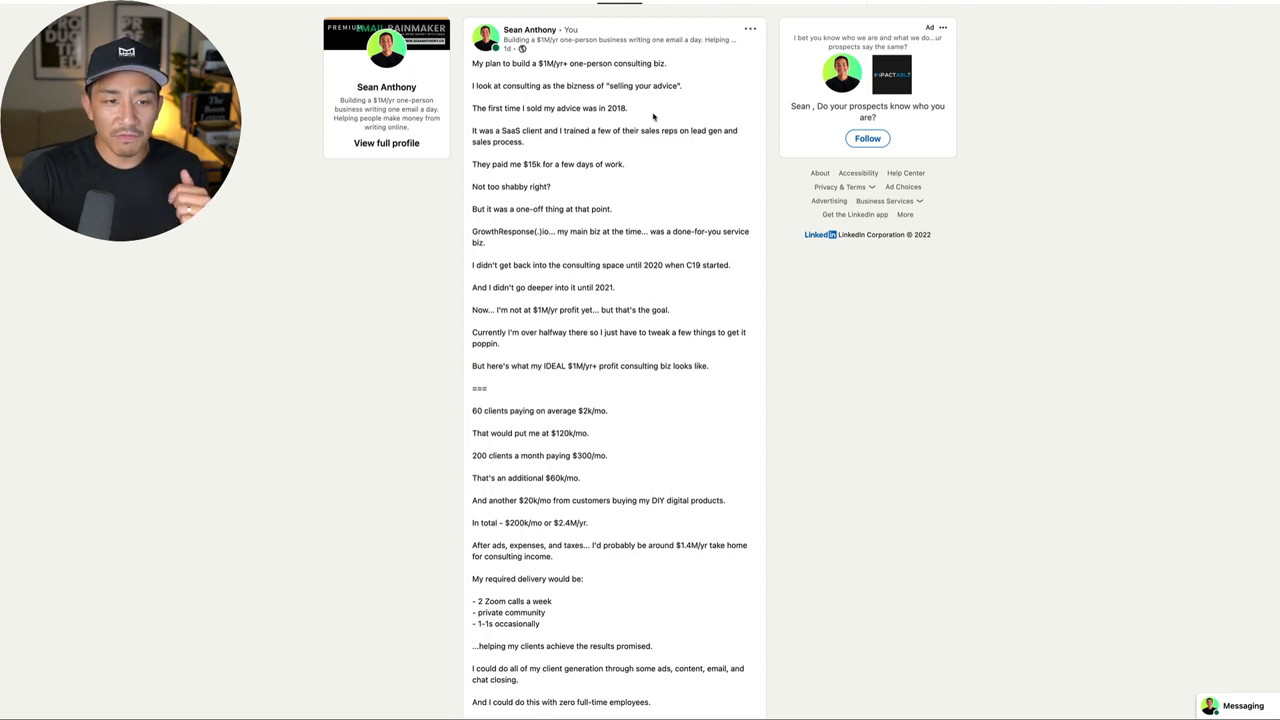
{"action": "mouse_move", "coordinate": [620, 148]}
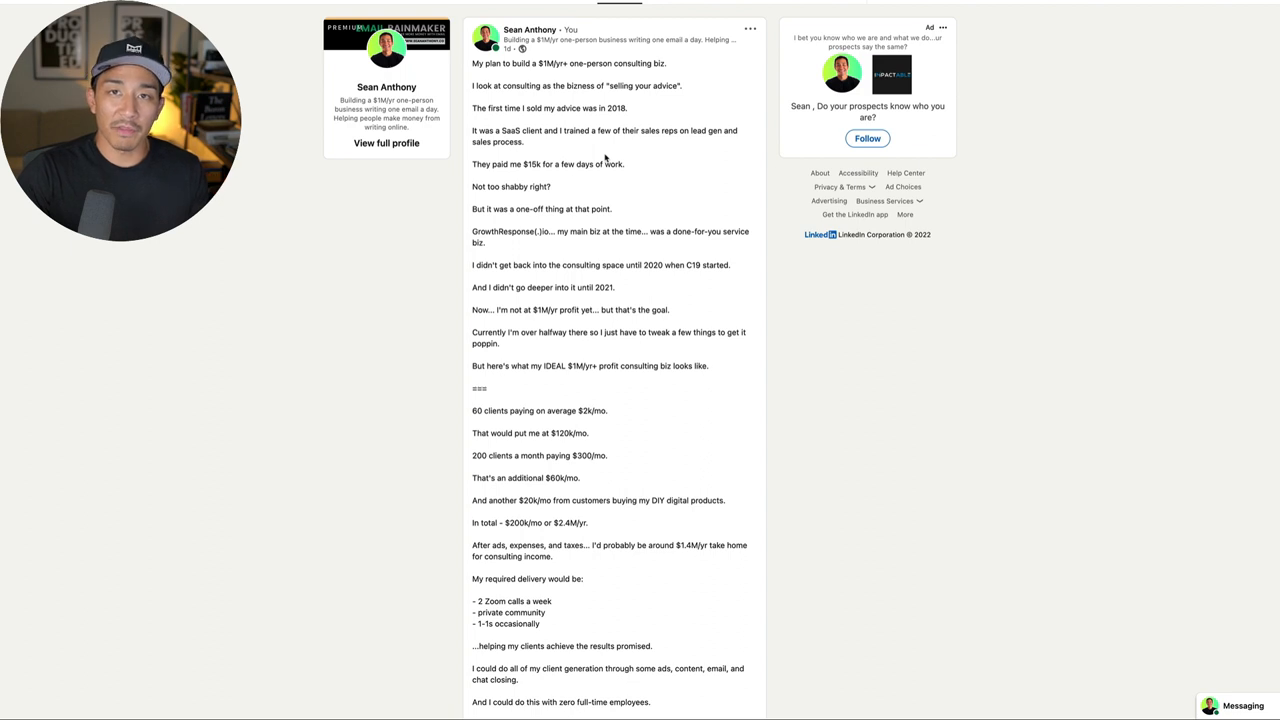
{"action": "mouse_move", "coordinate": [612, 162]}
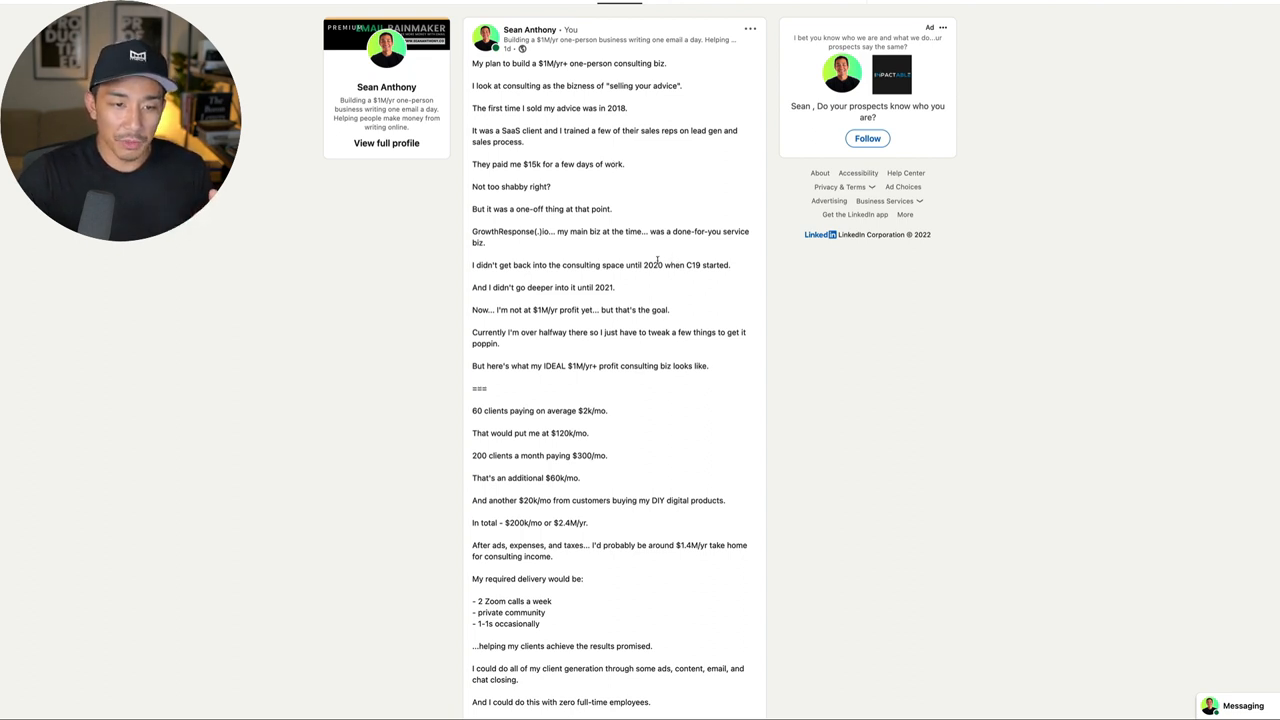
{"action": "double_click", "coordinate": [652, 264]}
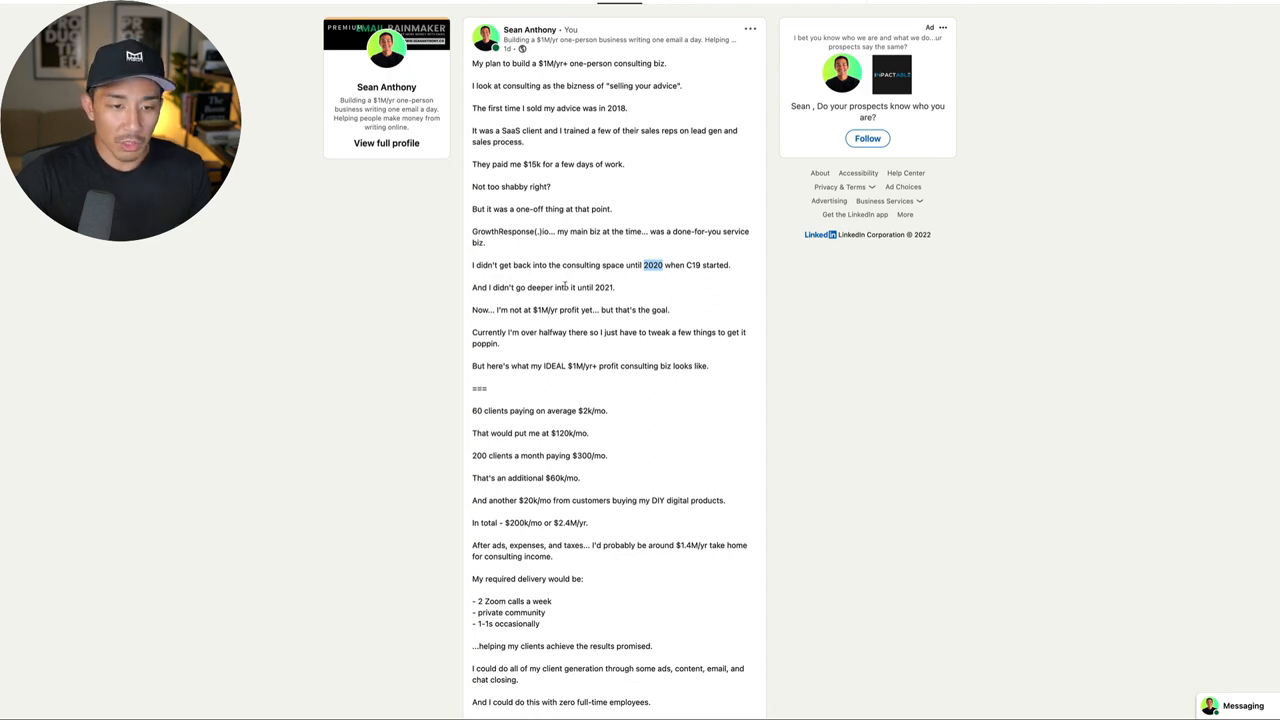
{"action": "mouse_move", "coordinate": [636, 292]}
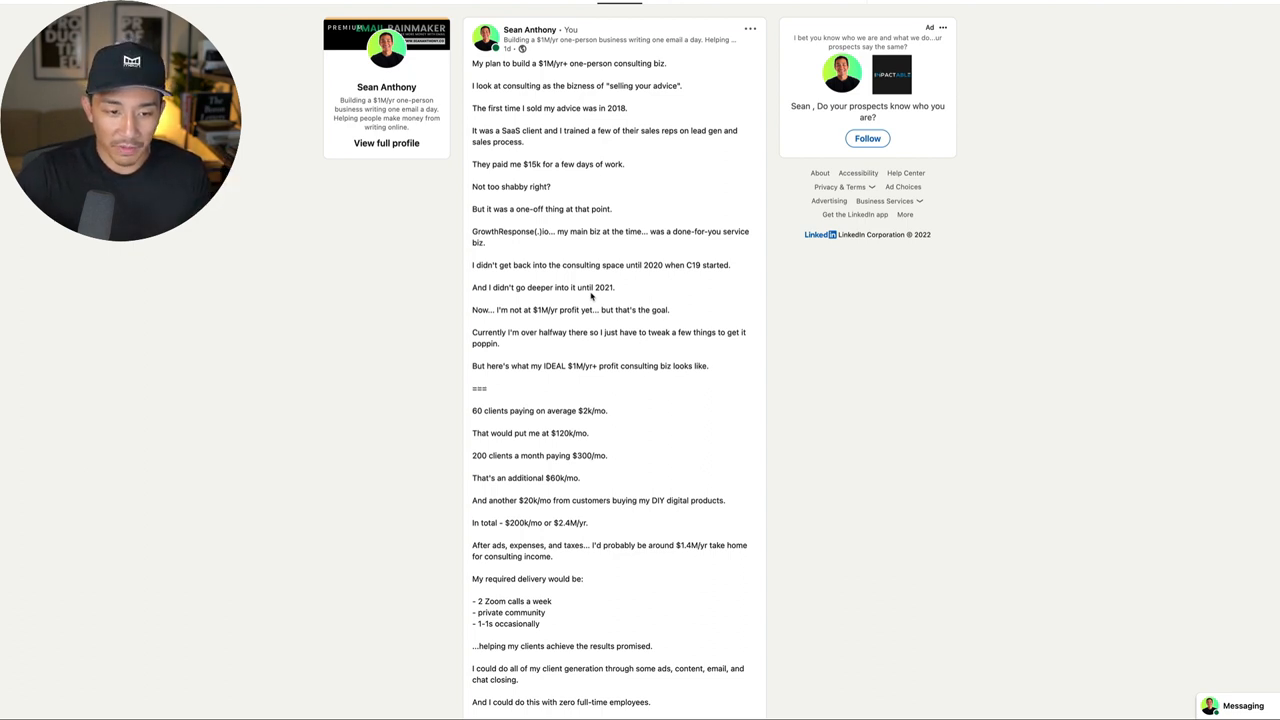
Step: Highlight the revenue lines from 60 clients to consulting income, then continue toward the delivery list
{"action": "scroll", "scroll_direction": "down", "scroll_amount": 3}
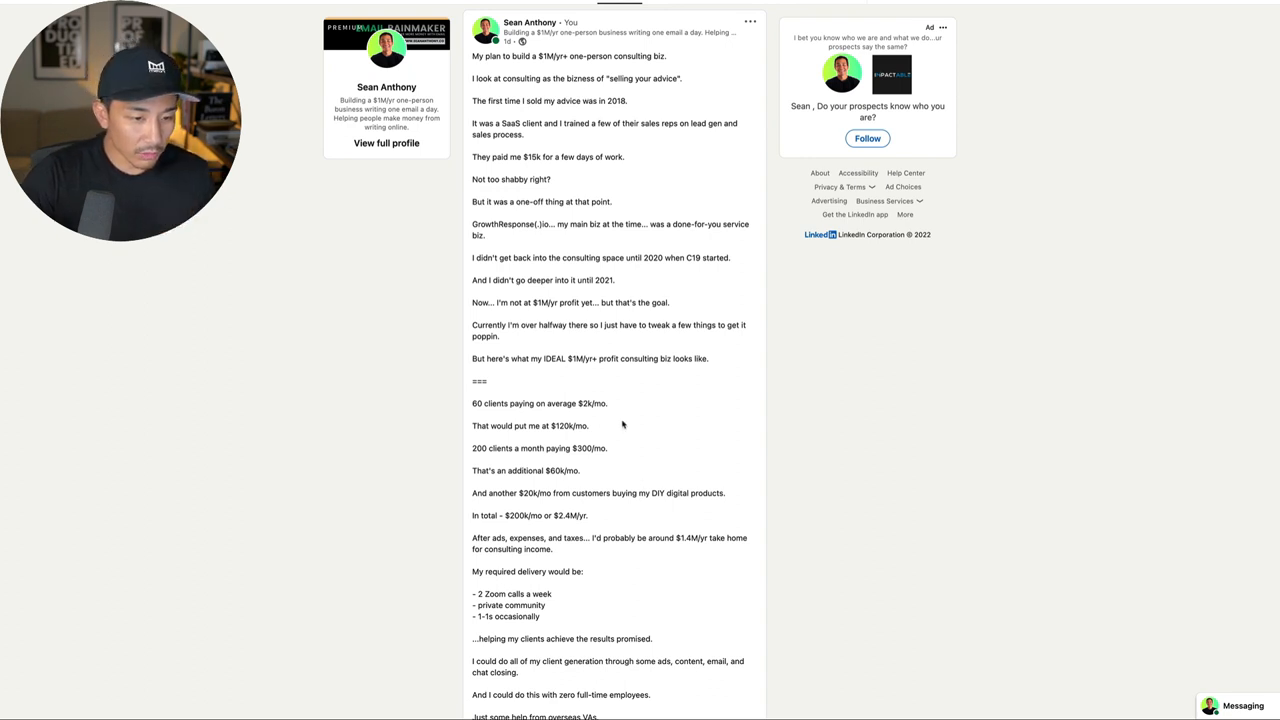
{"action": "mouse_move", "coordinate": [674, 396]}
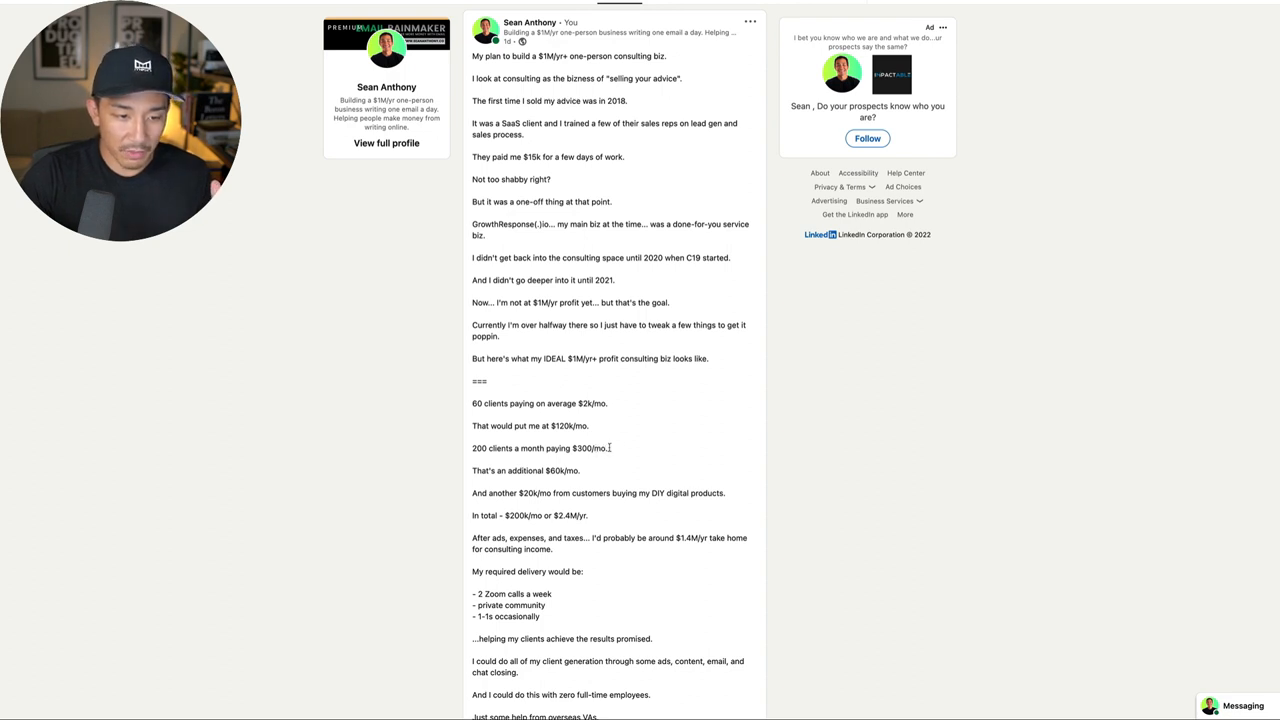
{"action": "mouse_move", "coordinate": [608, 448]}
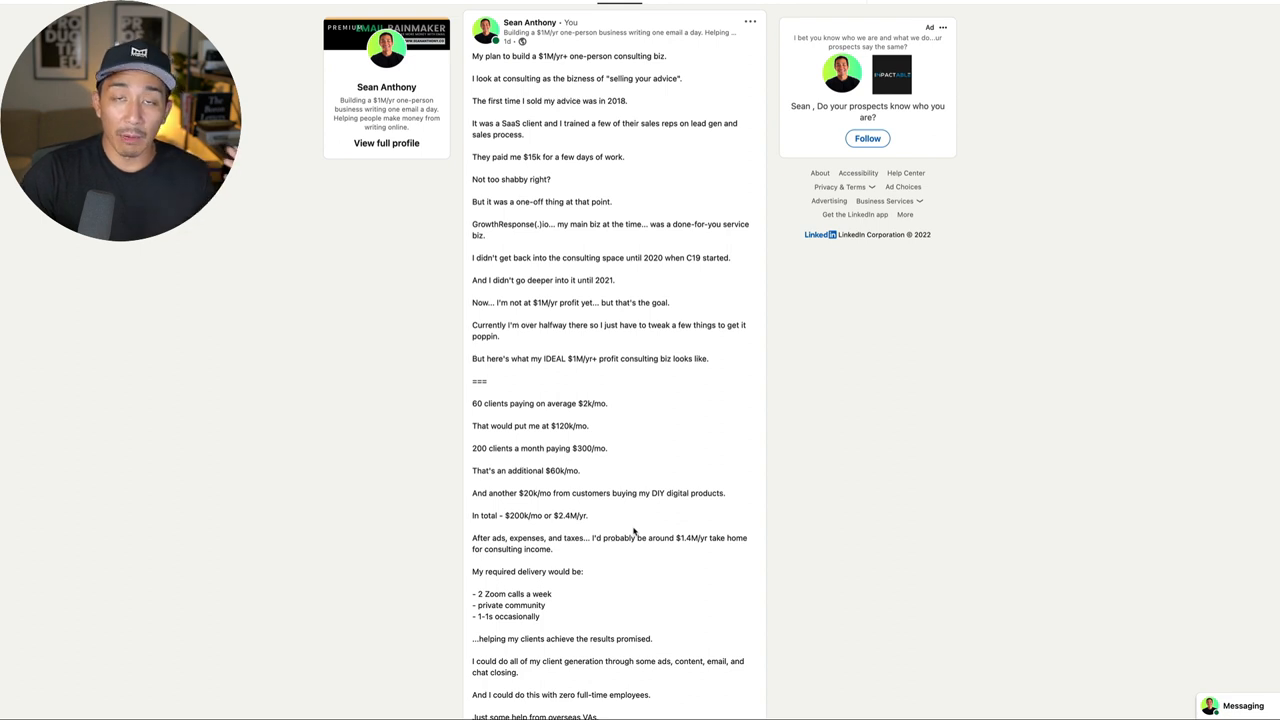
{"action": "mouse_move", "coordinate": [696, 542]}
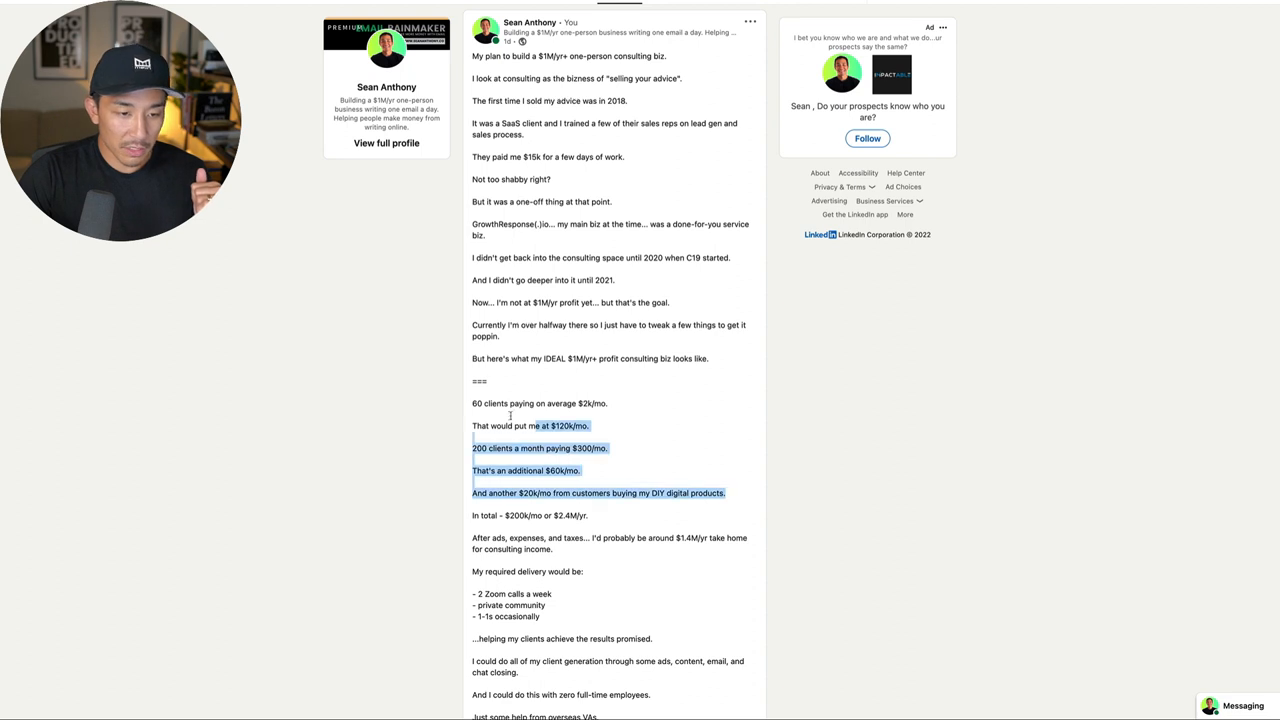
{"action": "left_click", "coordinate": [606, 404]}
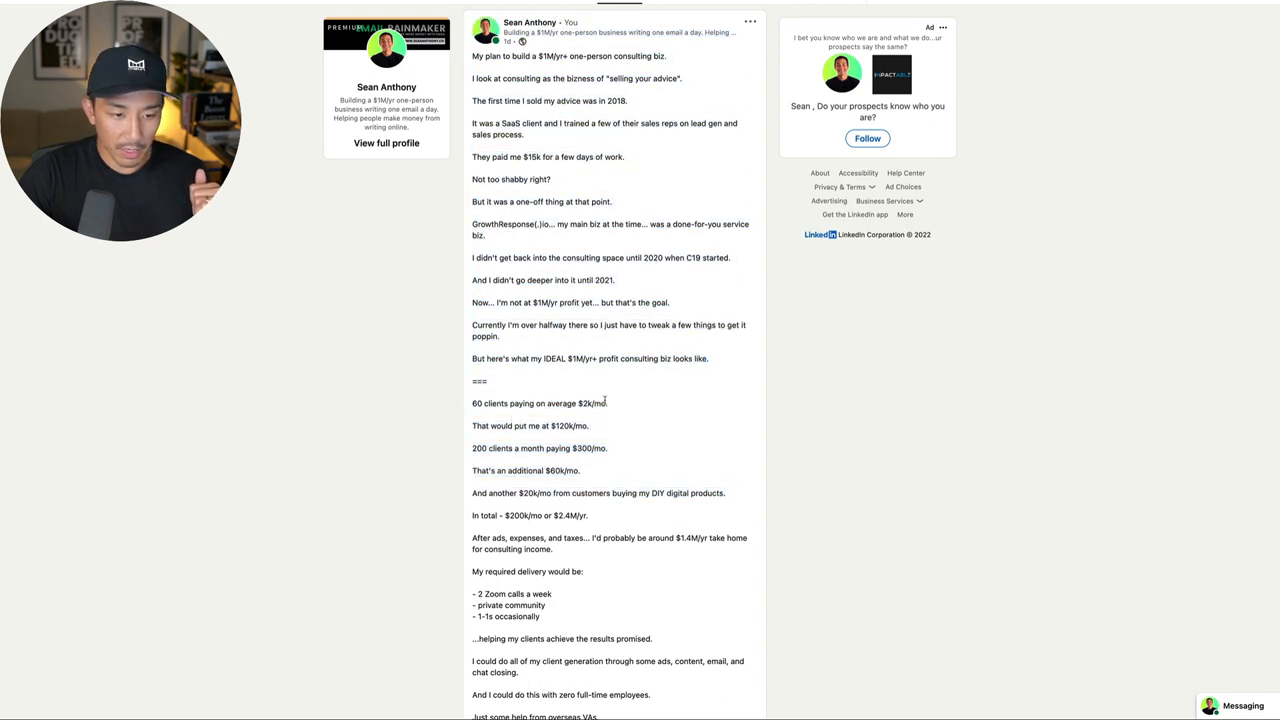
{"action": "mouse_move", "coordinate": [556, 458]}
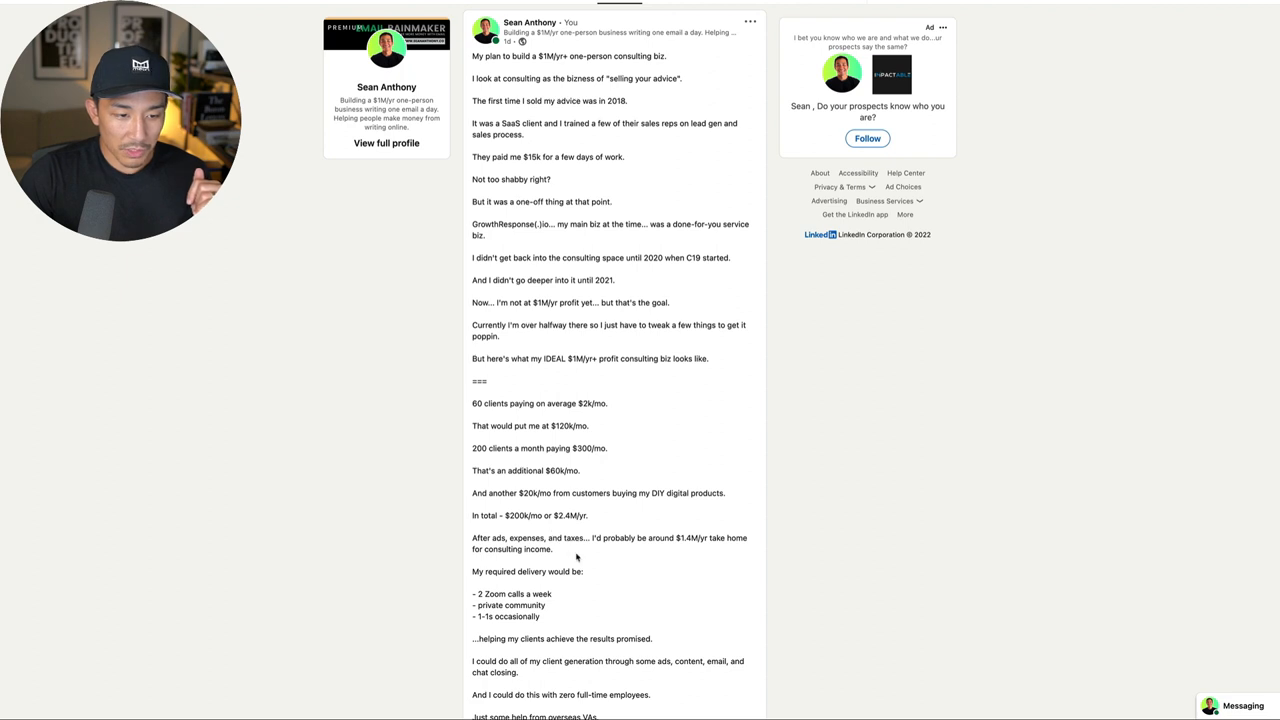
{"action": "left_click_drag", "start_coordinate": [472, 404], "coordinate": [552, 548]}
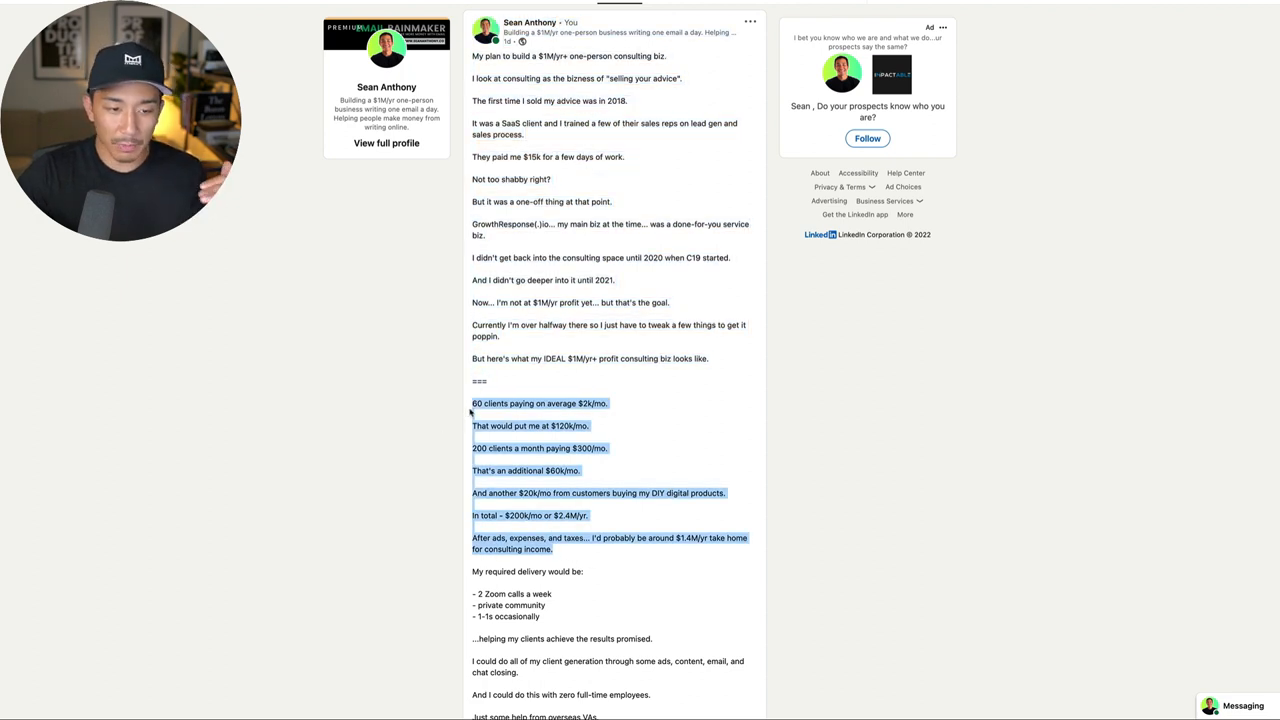
{"action": "left_click", "coordinate": [752, 500]}
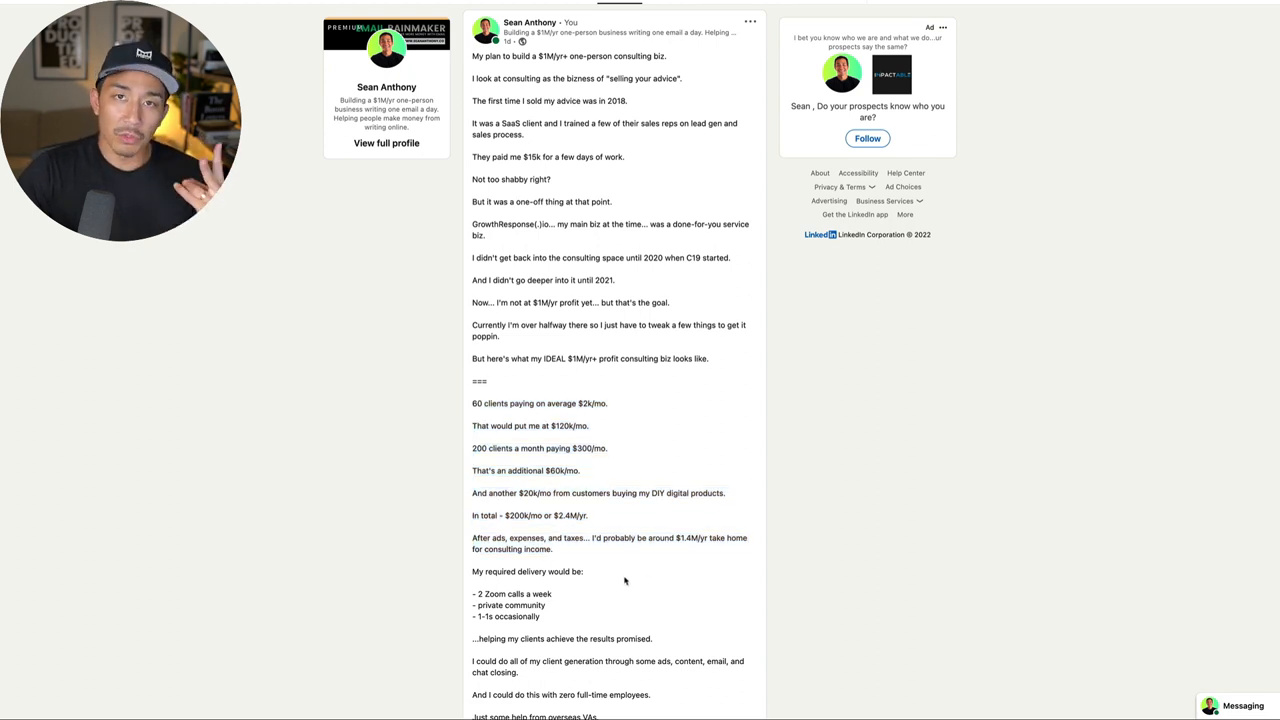
{"action": "scroll", "scroll_direction": "down", "scroll_amount": 3}
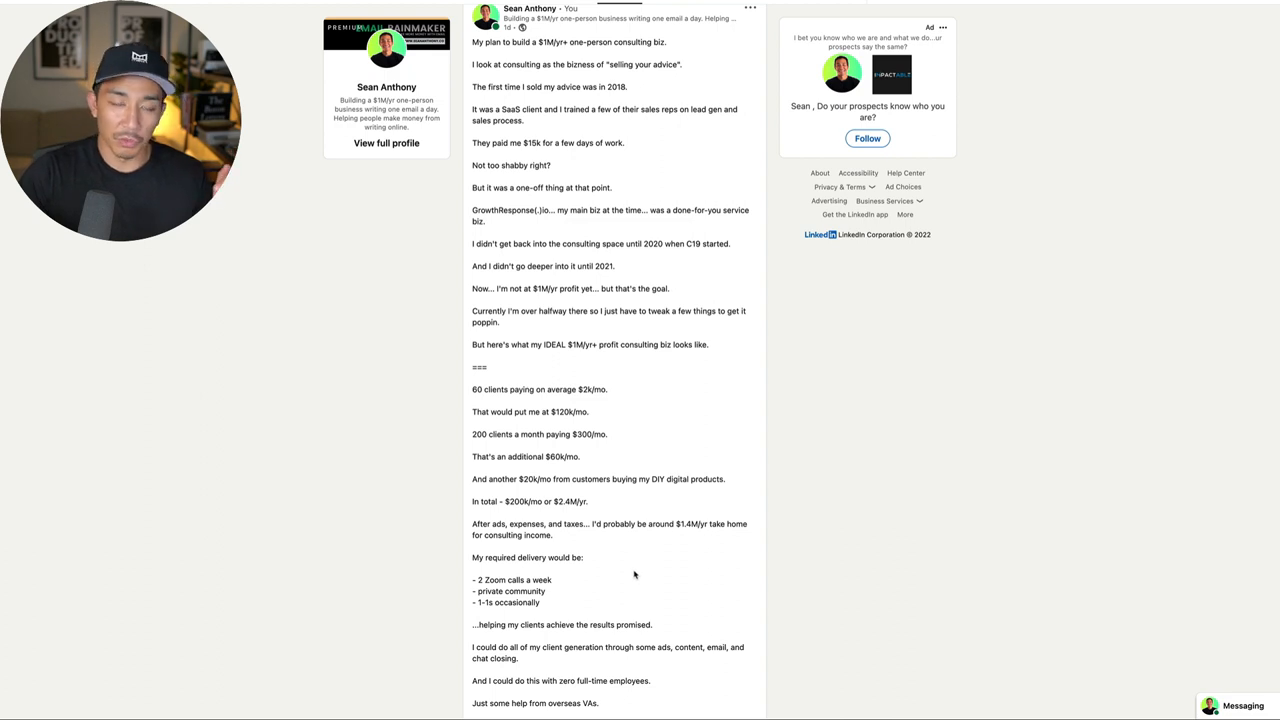
{"action": "mouse_move", "coordinate": [648, 556]}
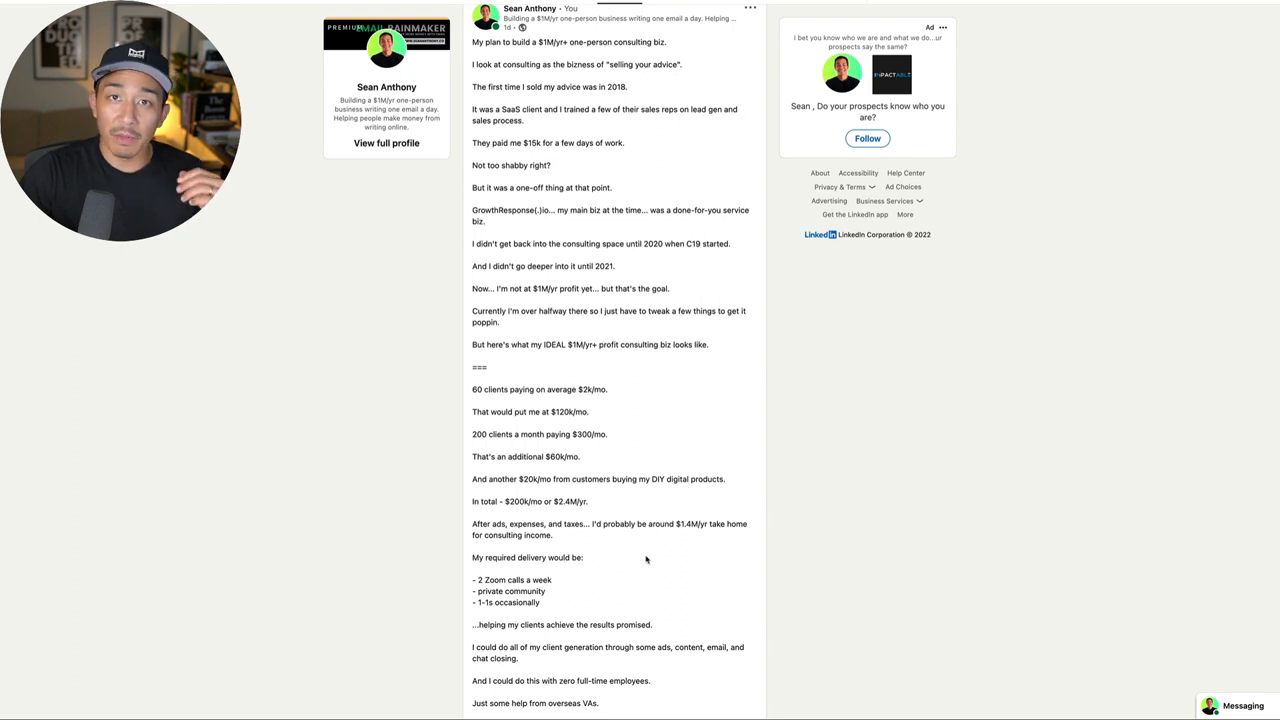
{"action": "mouse_move", "coordinate": [566, 604]}
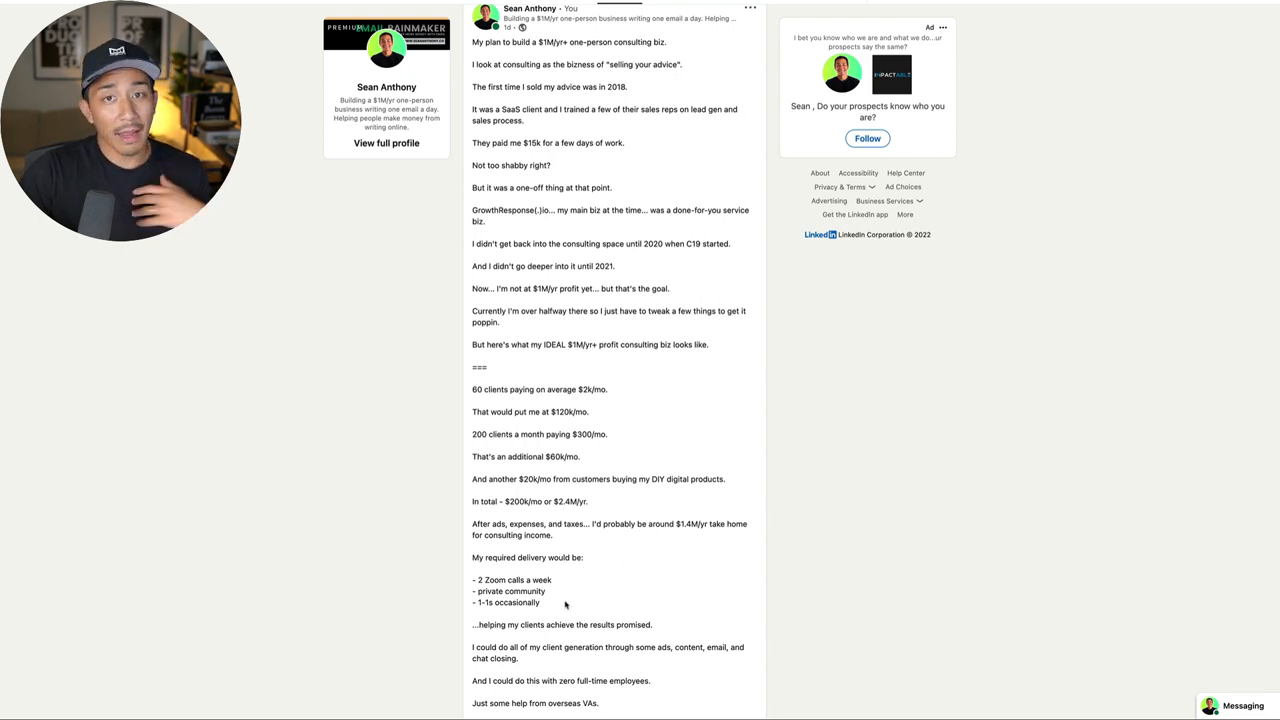
{"action": "scroll", "scroll_direction": "down", "scroll_amount": 3}
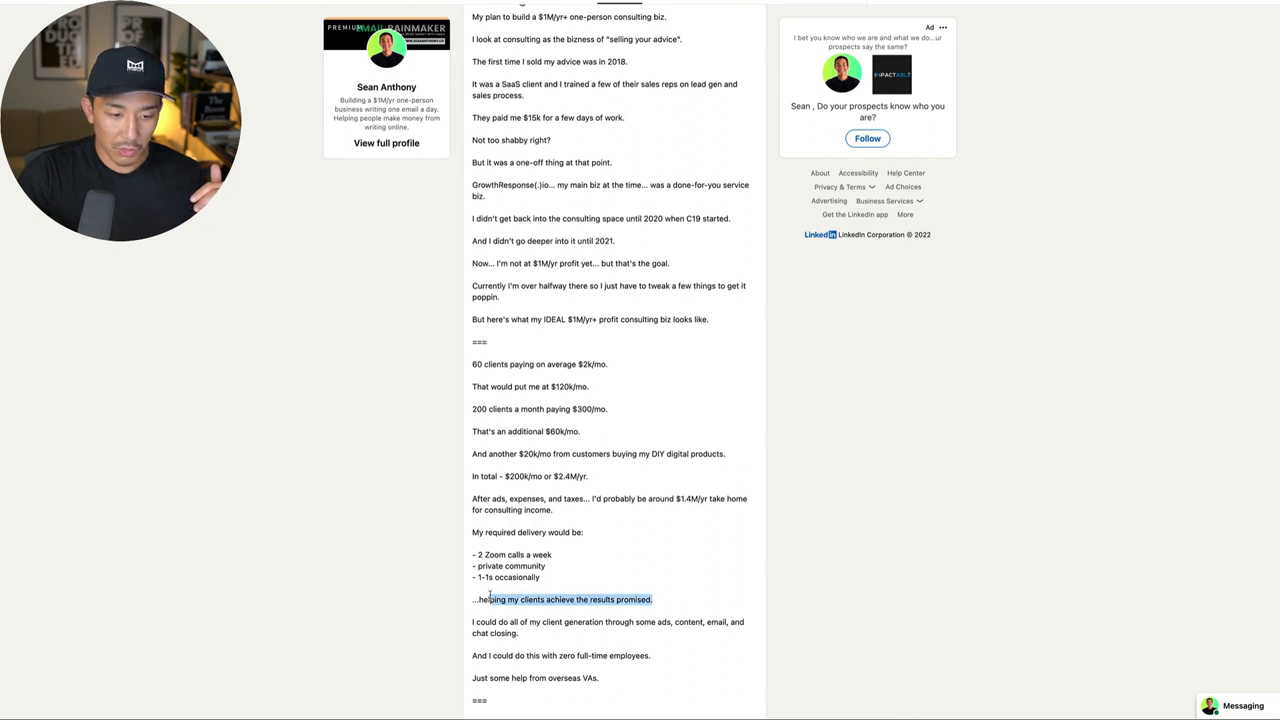
Step: Scroll down past the client results line toward the end of the post
{"action": "scroll", "scroll_direction": "down", "scroll_amount": 3}
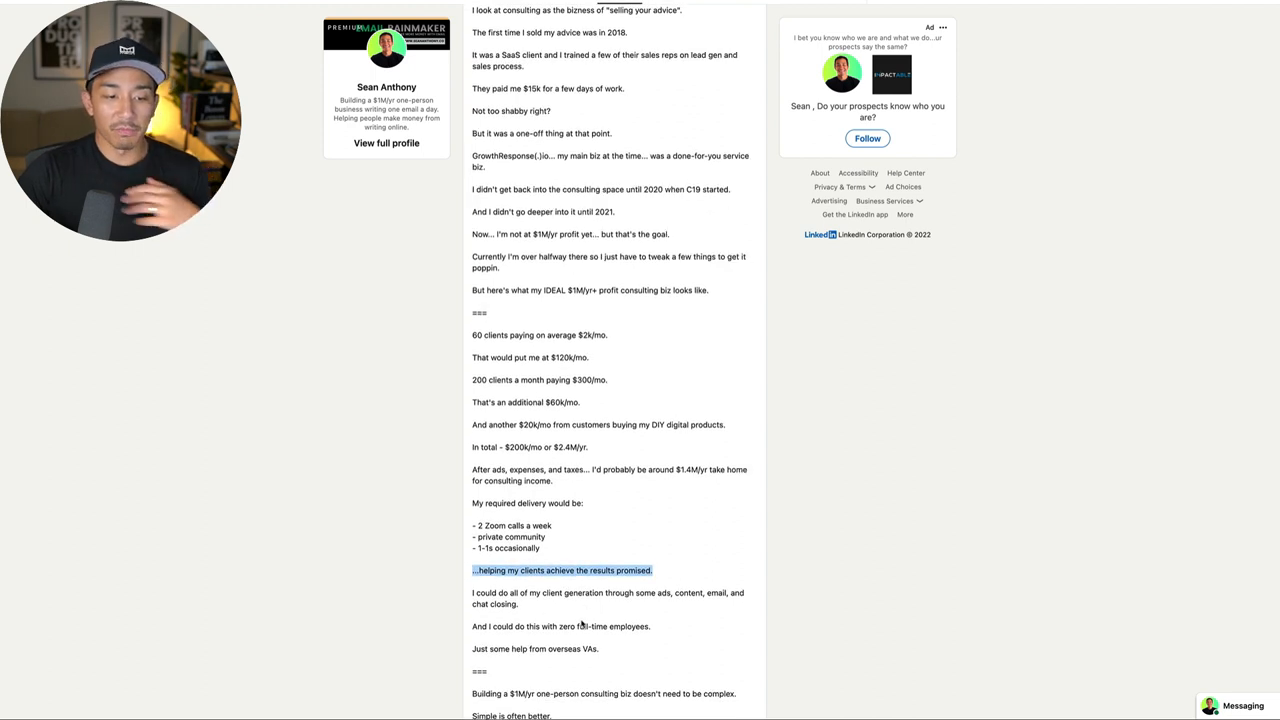
{"action": "mouse_move", "coordinate": [664, 624]}
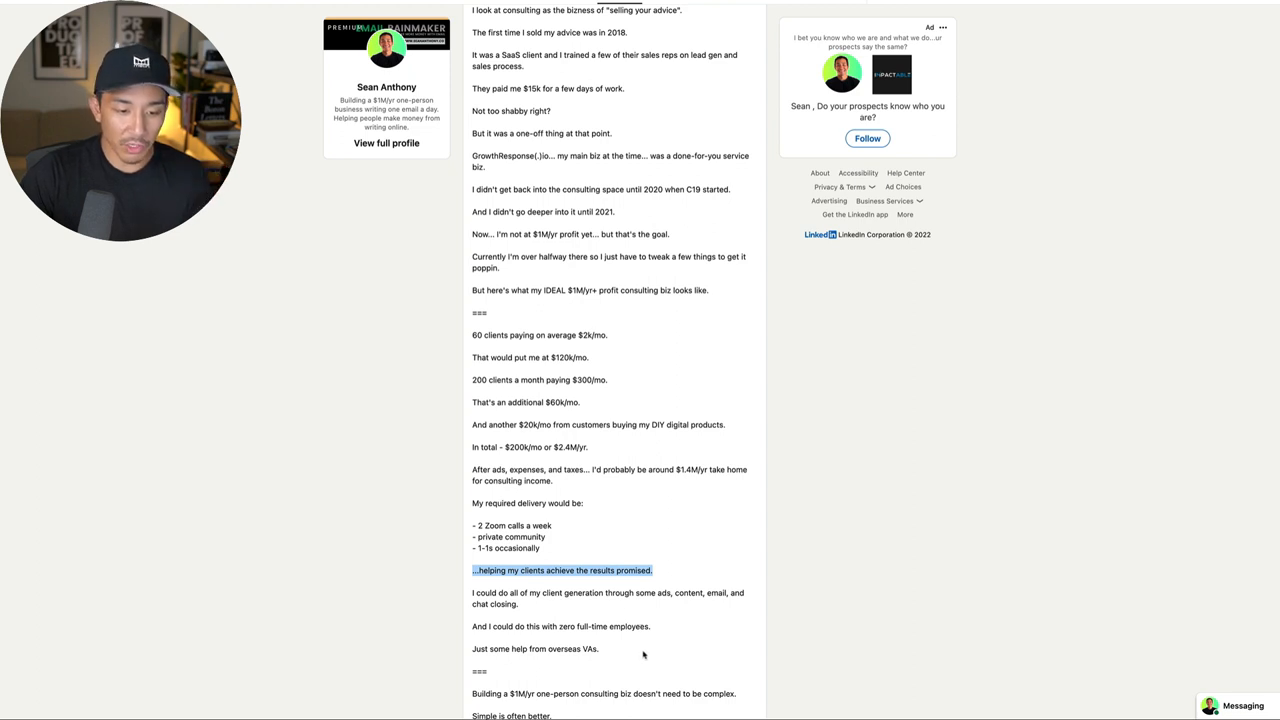
{"action": "scroll", "scroll_direction": "down", "scroll_amount": 3}
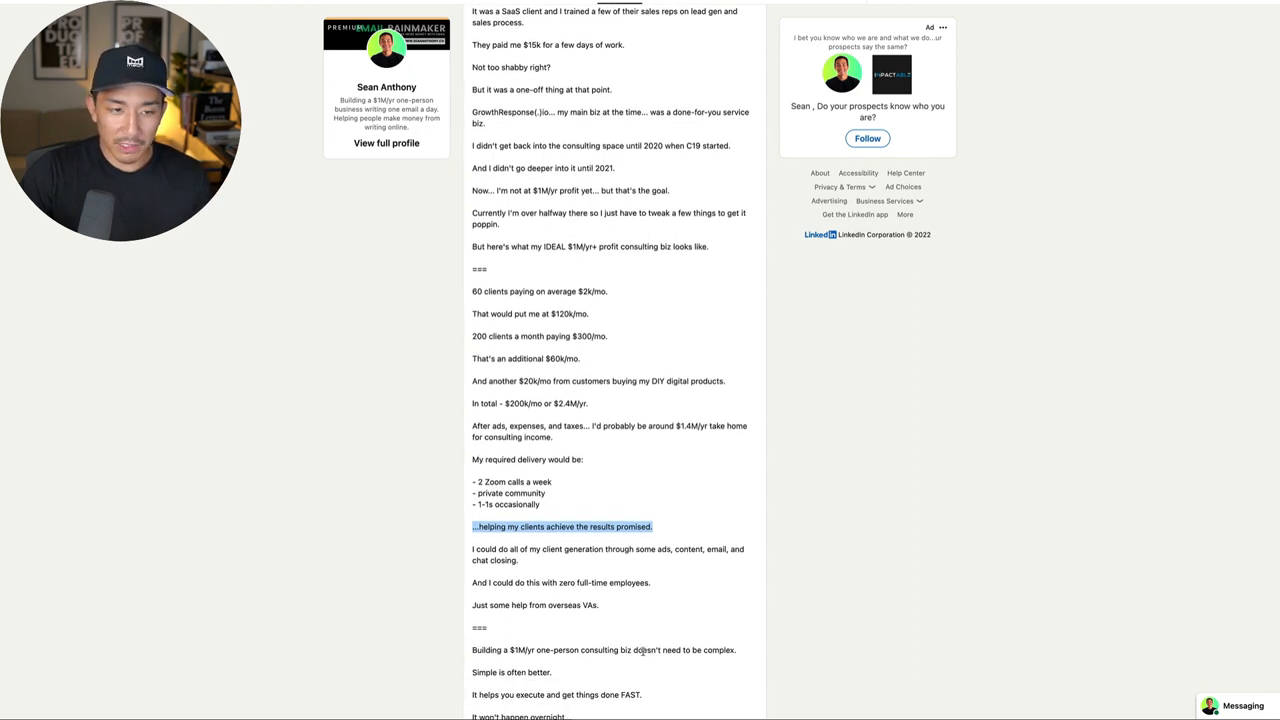
{"action": "scroll", "scroll_direction": "down", "scroll_amount": 3}
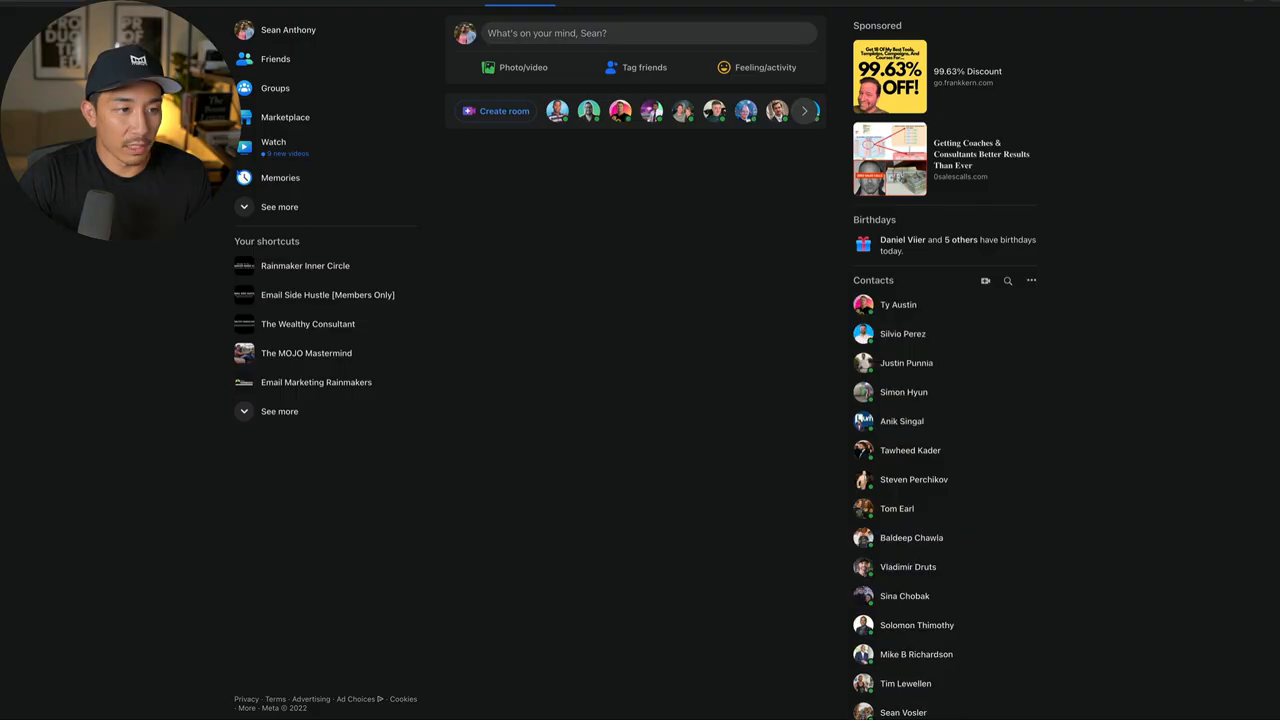
{"action": "mouse_move", "coordinate": [304, 264]}
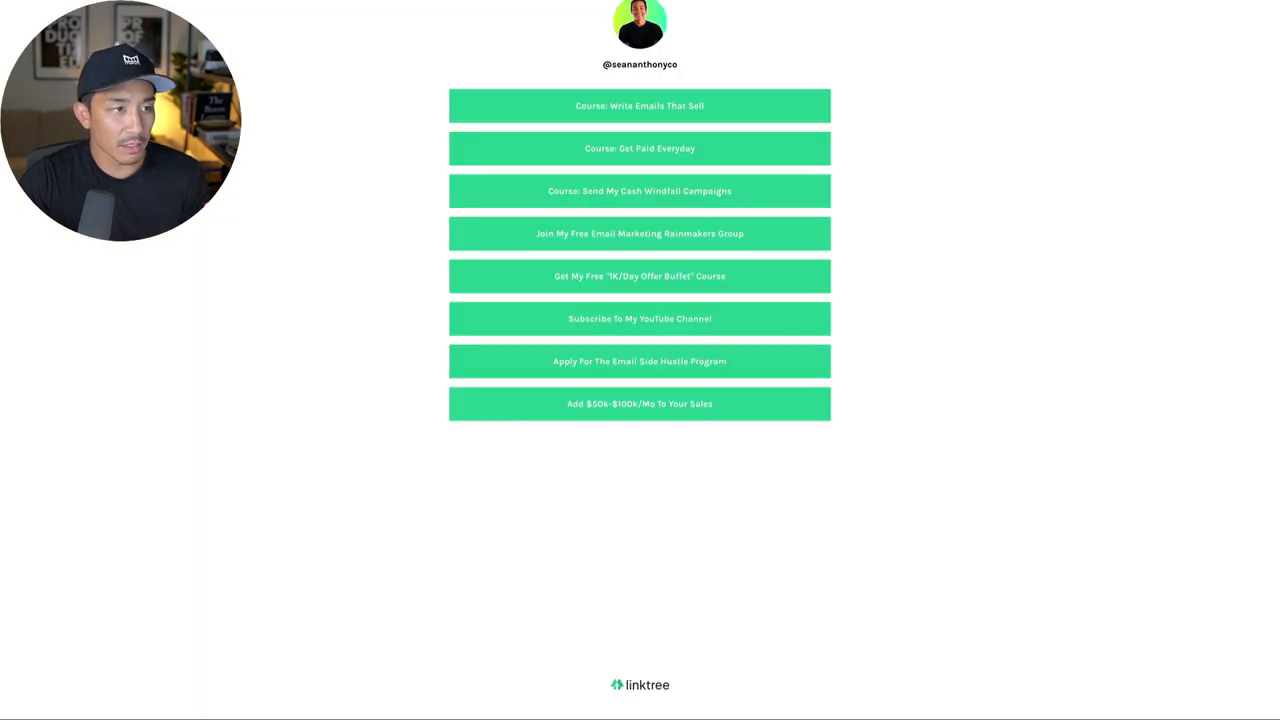
{"action": "mouse_move", "coordinate": [370, 52]}
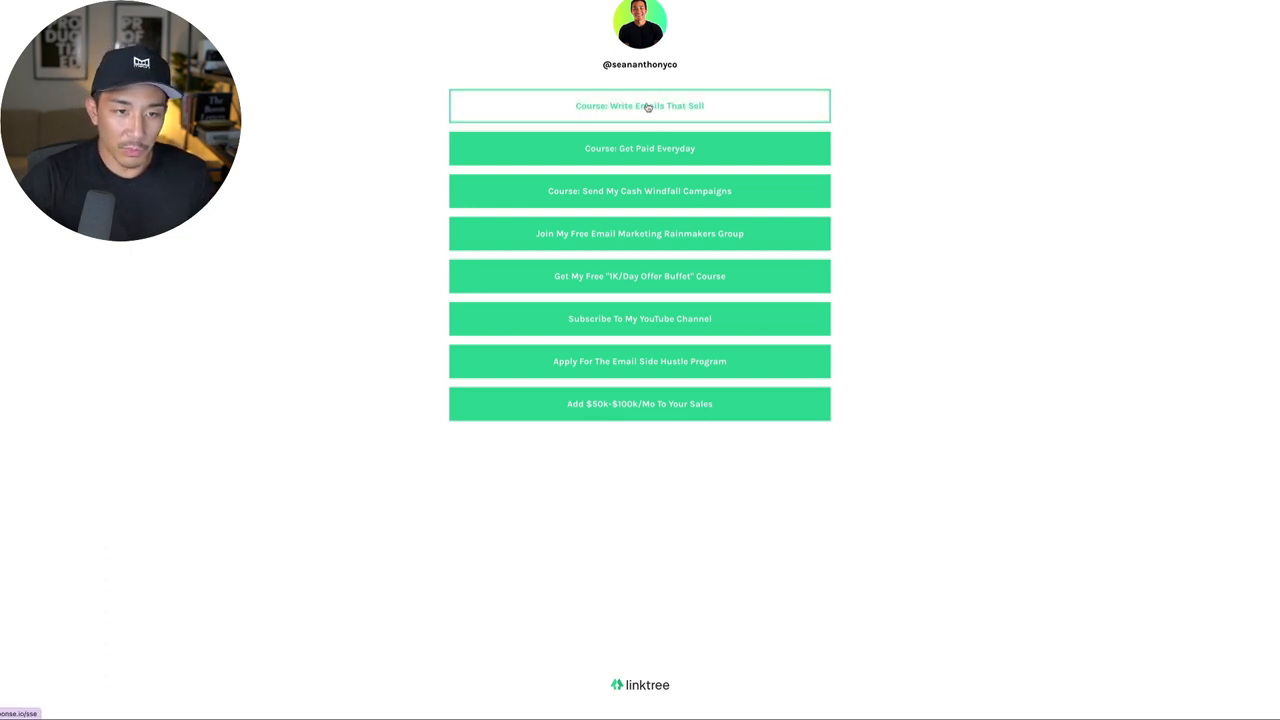
{"action": "mouse_move", "coordinate": [640, 192]}
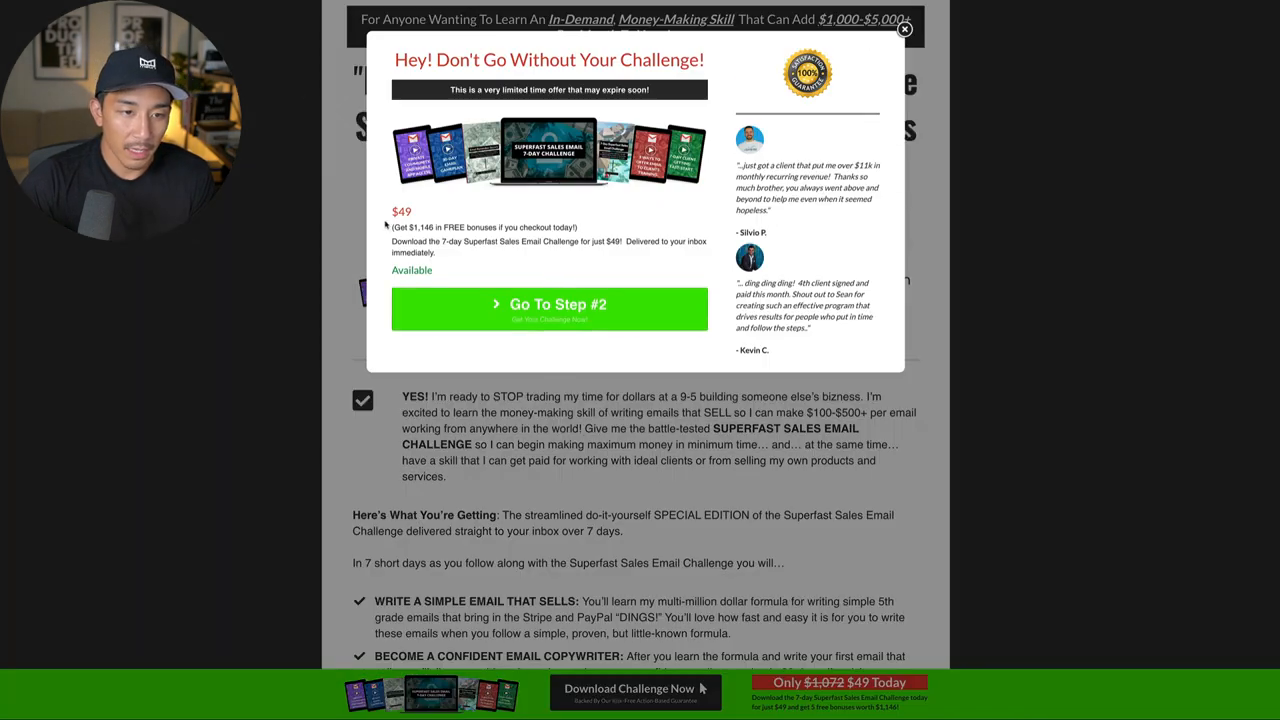
Step: Return to the LinkedIn consulting post from the Superfast Sales Email Challenge page
{"action": "left_click", "coordinate": [904, 28]}
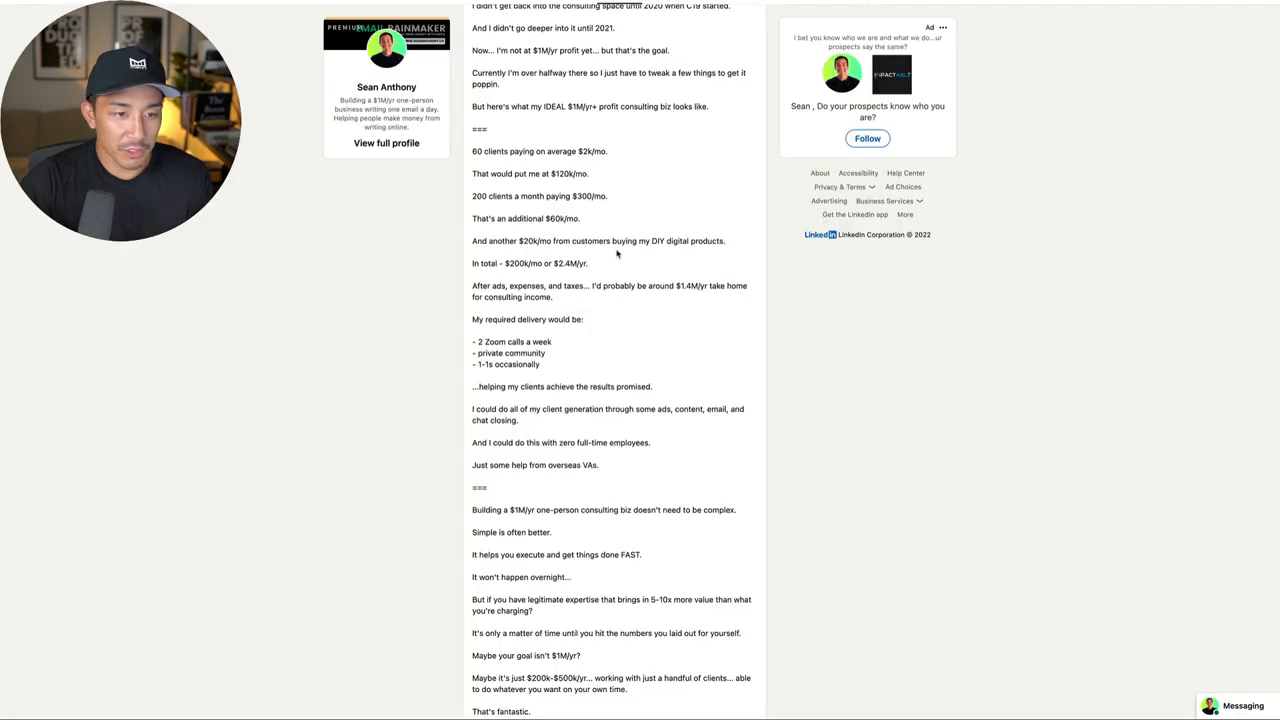
{"action": "mouse_move", "coordinate": [676, 396]}
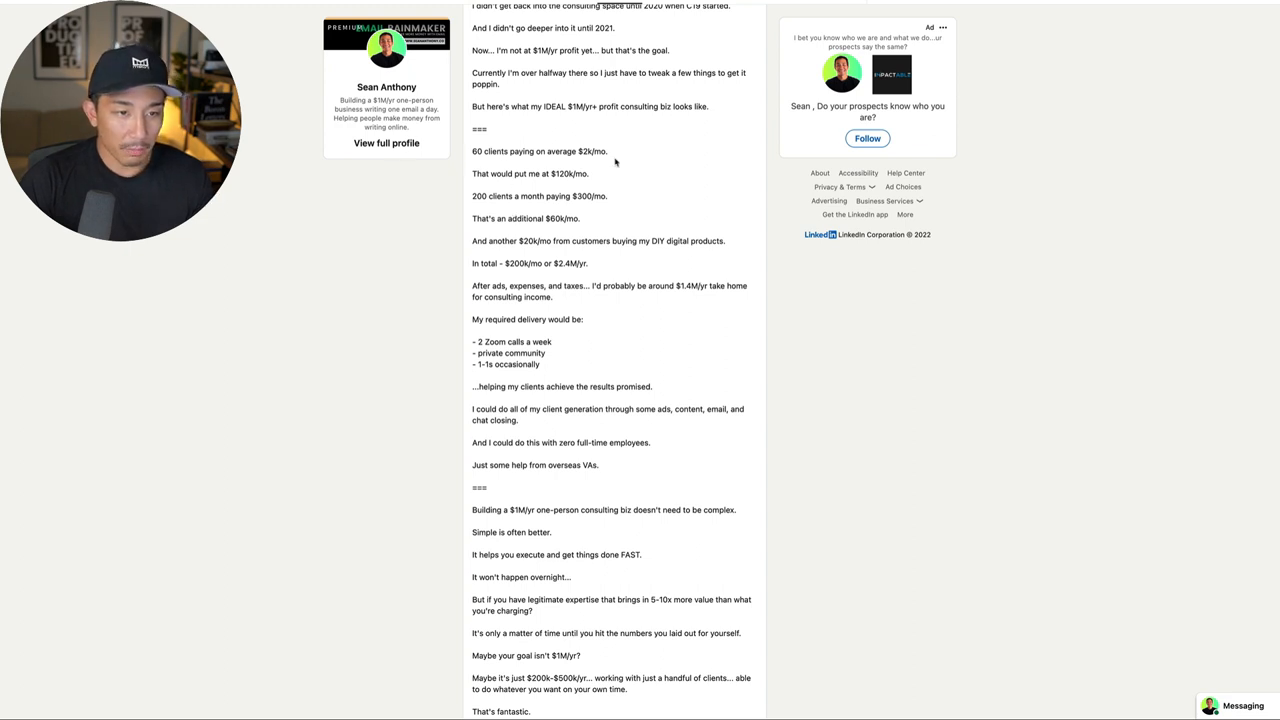
{"action": "mouse_move", "coordinate": [662, 210]}
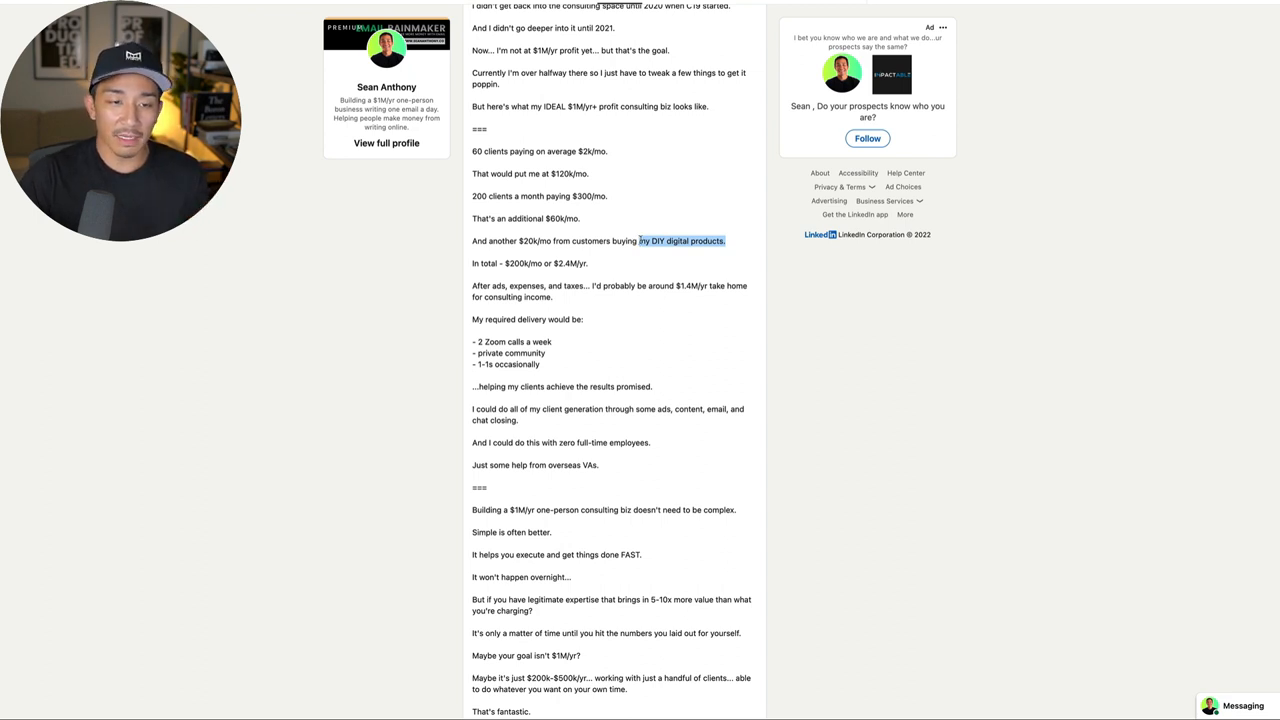
{"action": "mouse_move", "coordinate": [672, 348]}
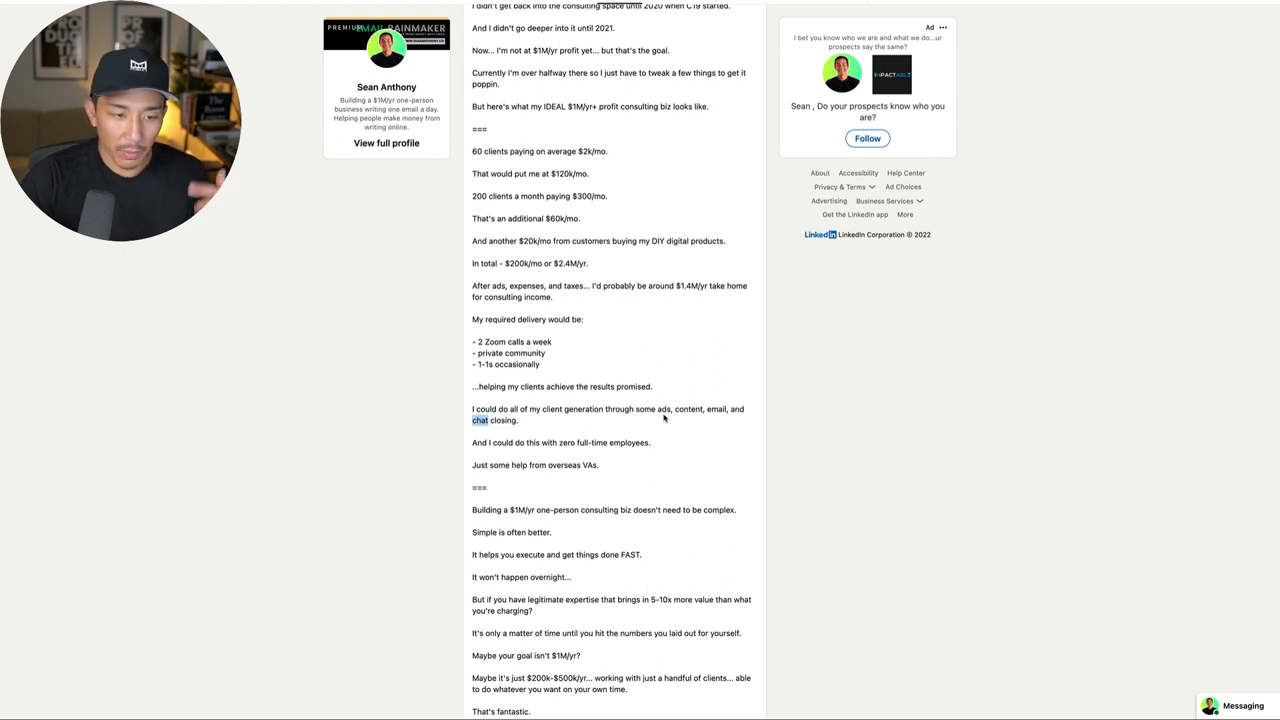
{"action": "mouse_move", "coordinate": [556, 370]}
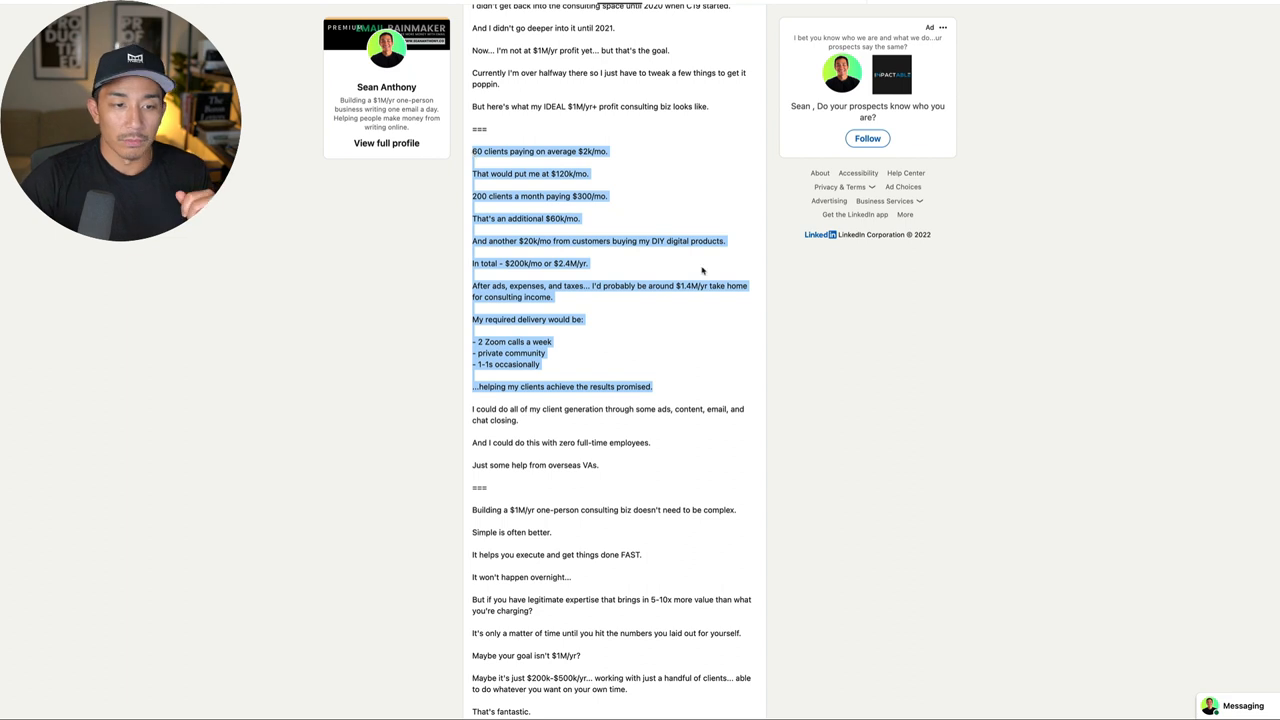
{"action": "scroll", "scroll_direction": "down", "scroll_amount": 3}
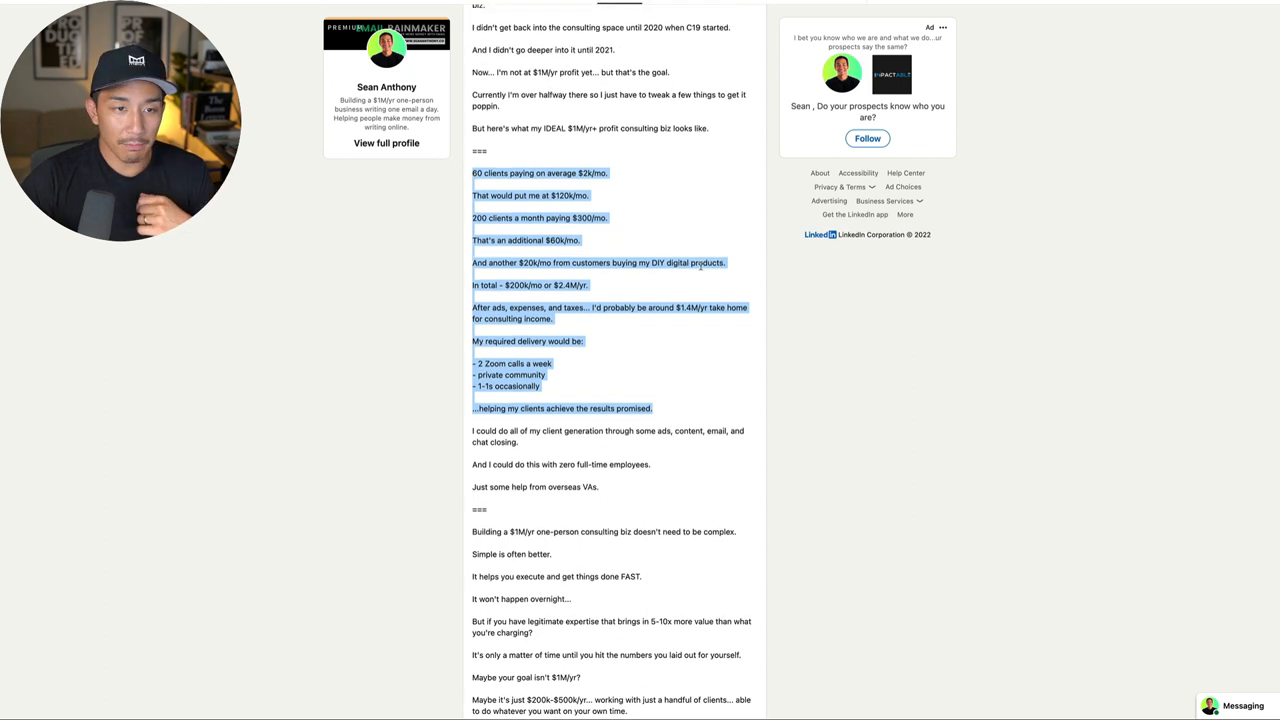
{"action": "scroll", "scroll_direction": "down", "scroll_amount": 3}
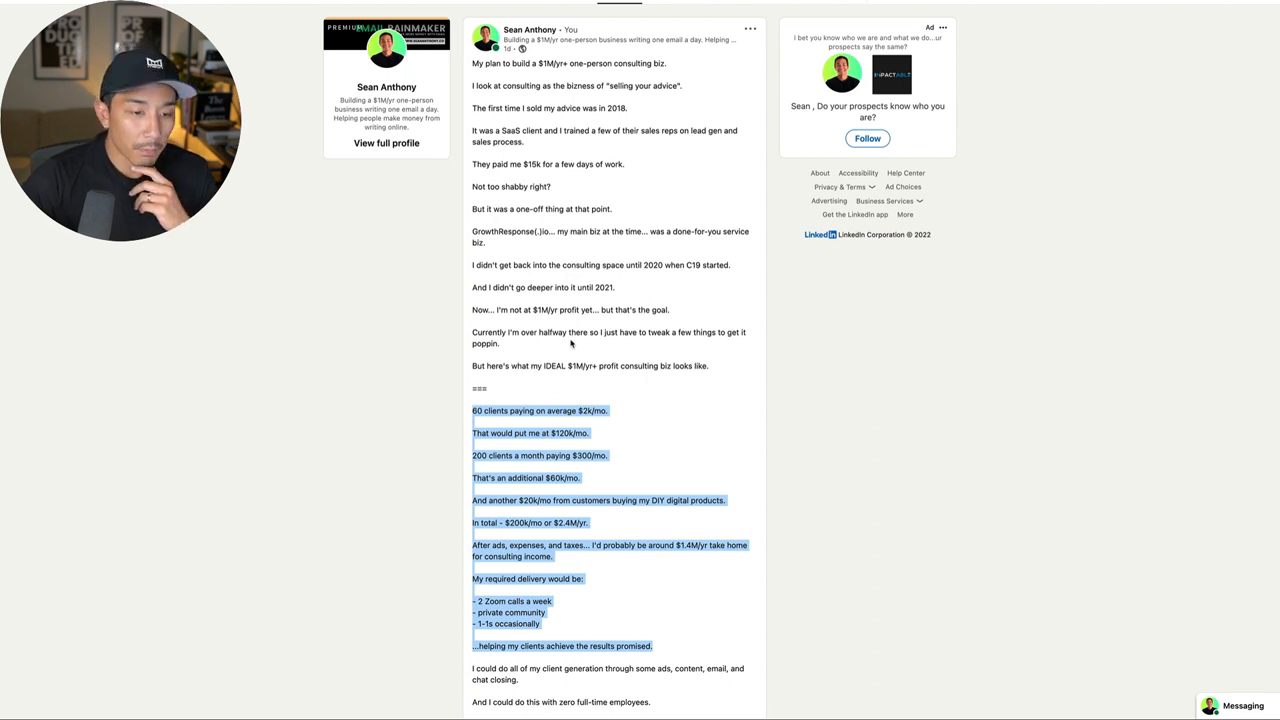
{"action": "mouse_move", "coordinate": [728, 458]}
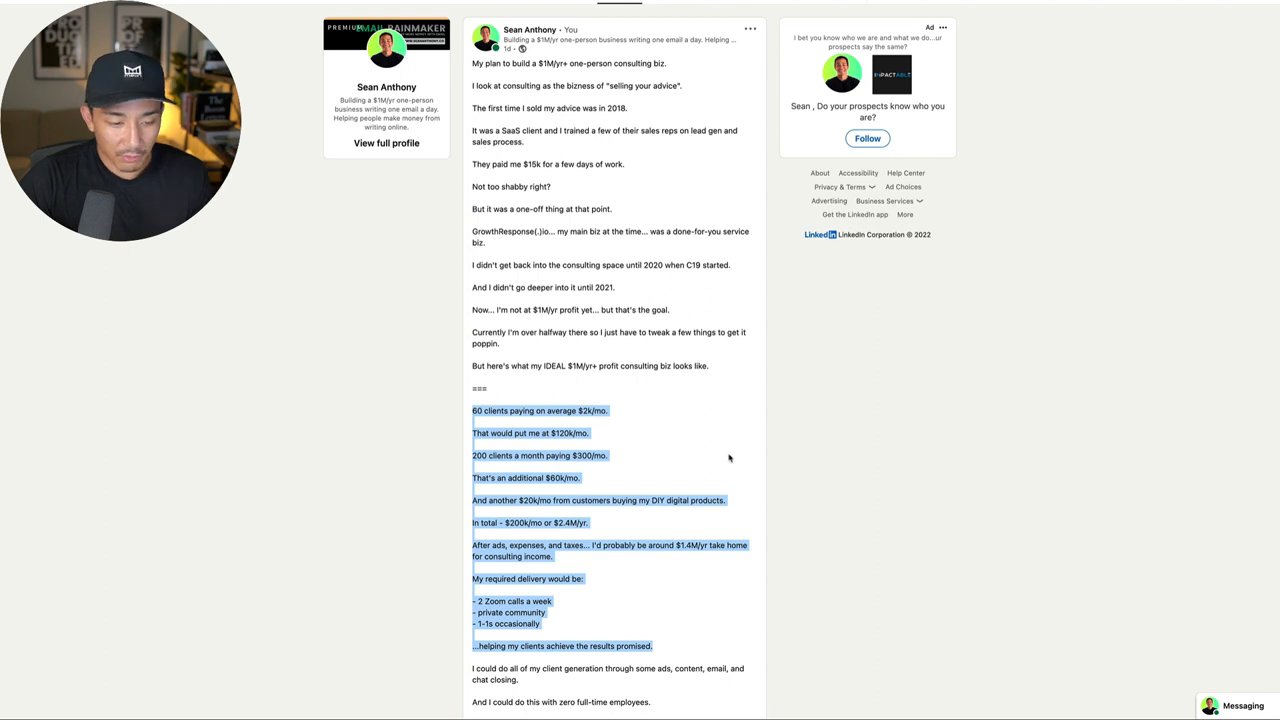
{"action": "scroll", "scroll_direction": "down", "scroll_amount": 3}
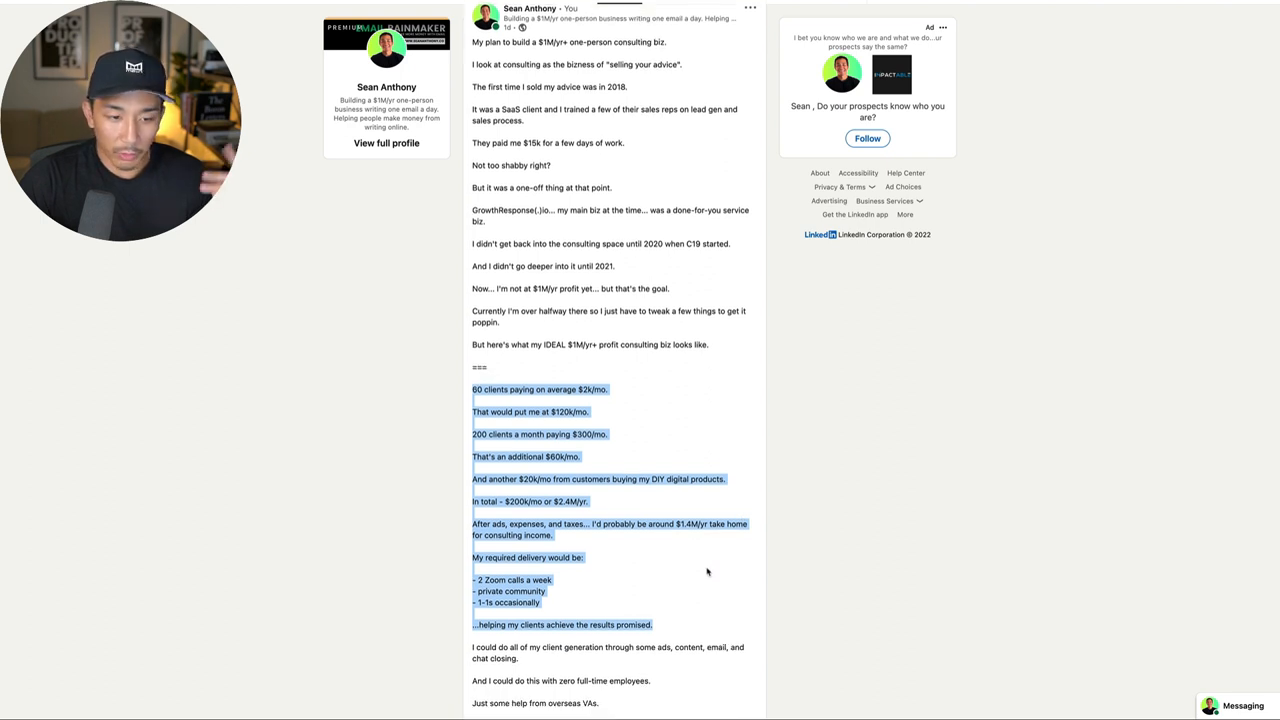